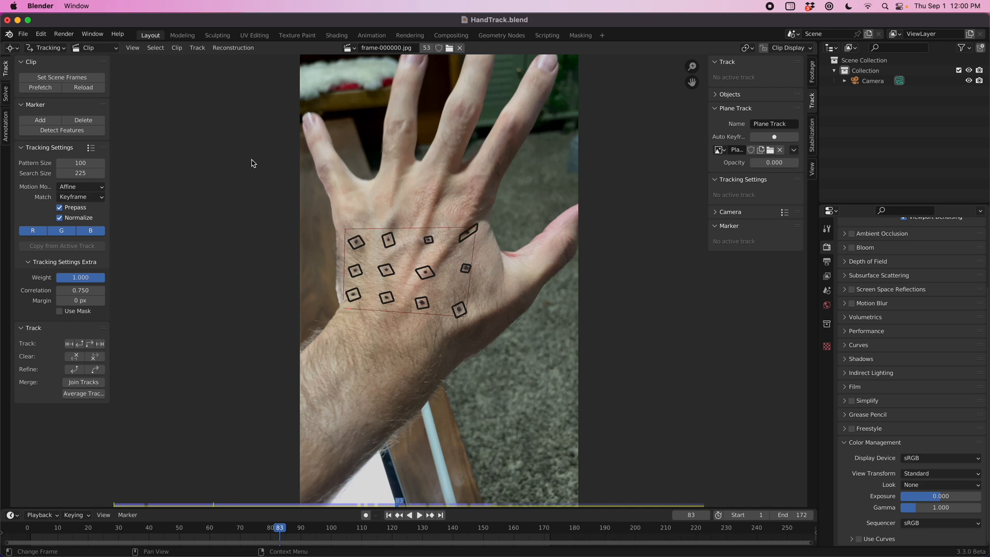
Step: Scroll the Harry Potter Hand folder listing to see its Blender files and renders
{"action": "scroll", "scroll_direction": "down", "scroll_amount": 3}
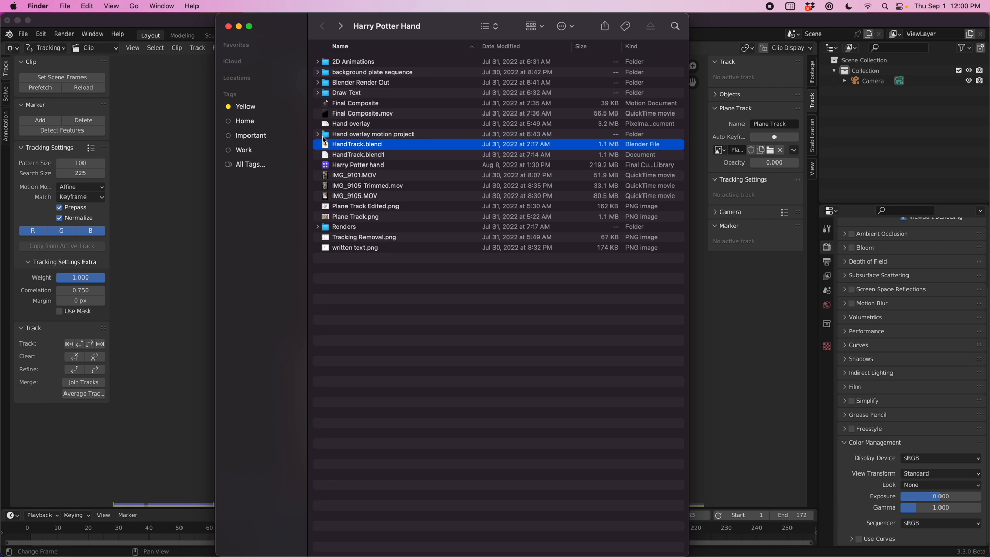
{"action": "mouse_move", "coordinate": [332, 175]}
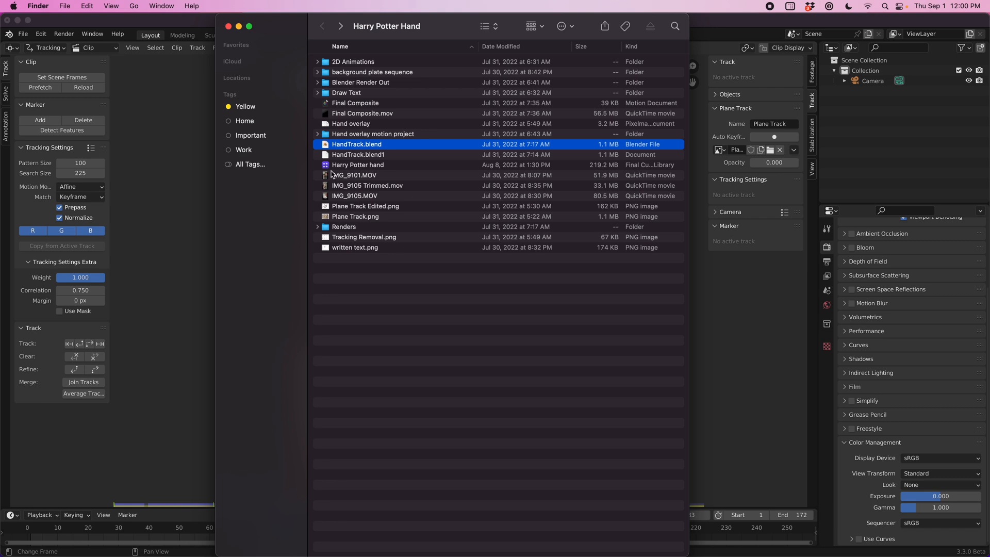
{"action": "mouse_move", "coordinate": [181, 175]}
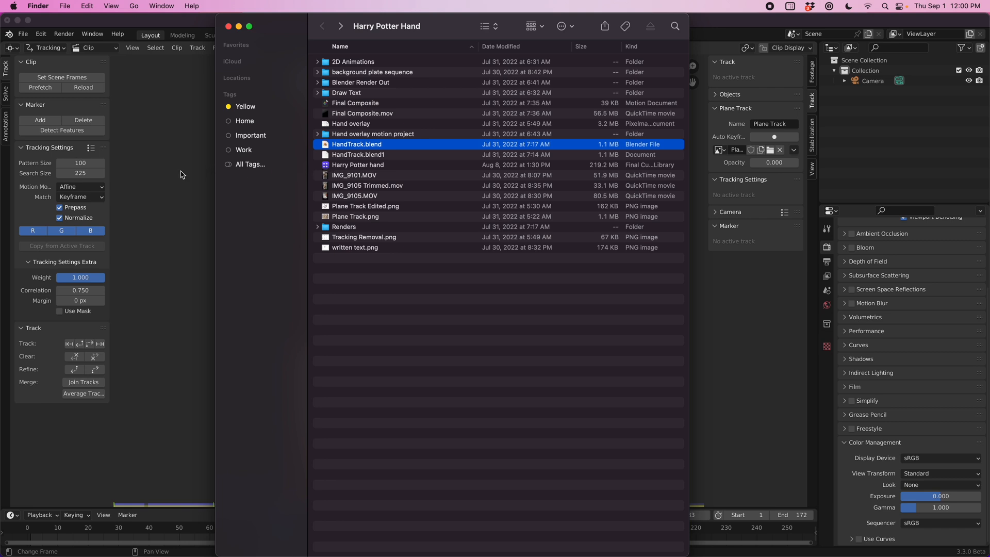
Step: Open the Final Composite project in Motion and review its File > Share export choices
{"action": "double_click", "coordinate": [357, 144]}
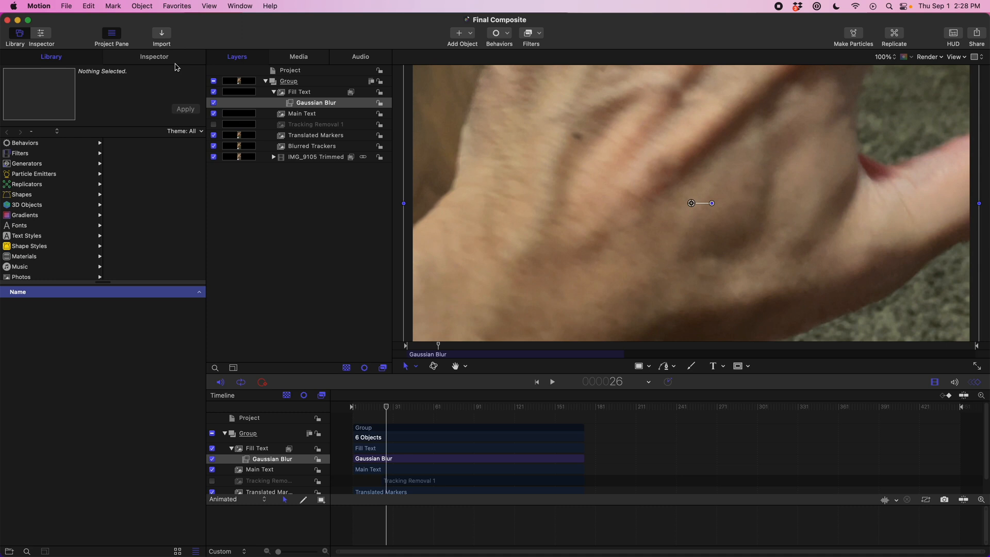
{"action": "left_click", "coordinate": [50, 6]}
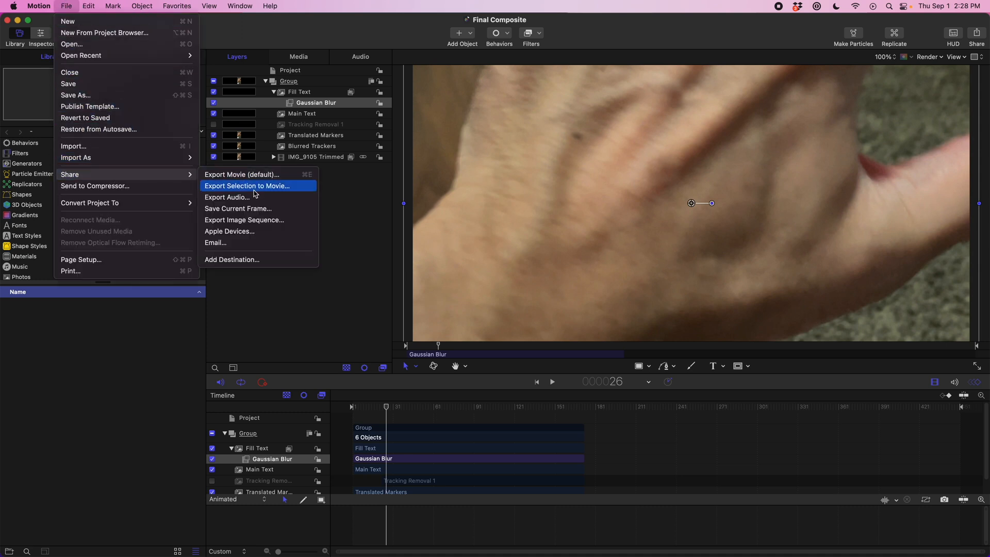
{"action": "mouse_move", "coordinate": [270, 220]}
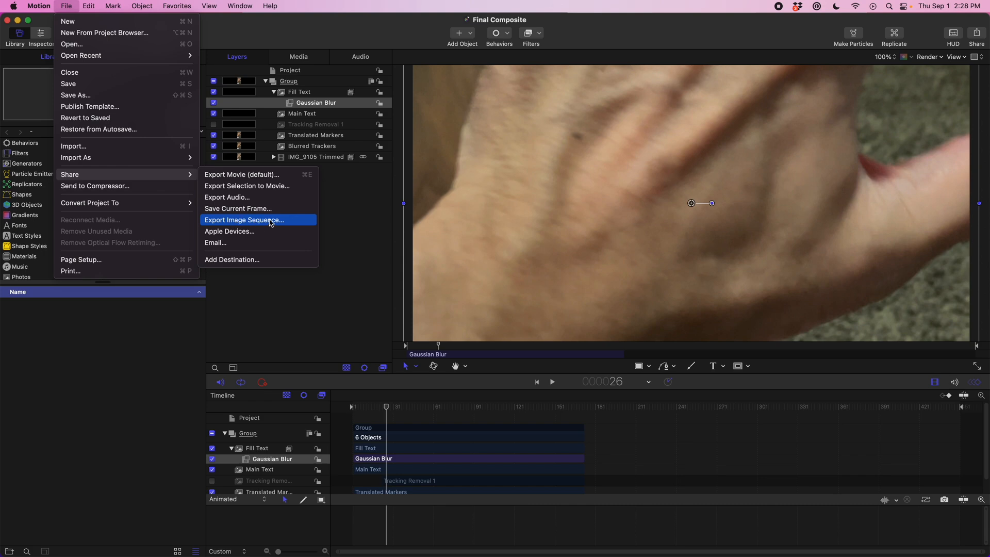
{"action": "mouse_move", "coordinate": [274, 223]}
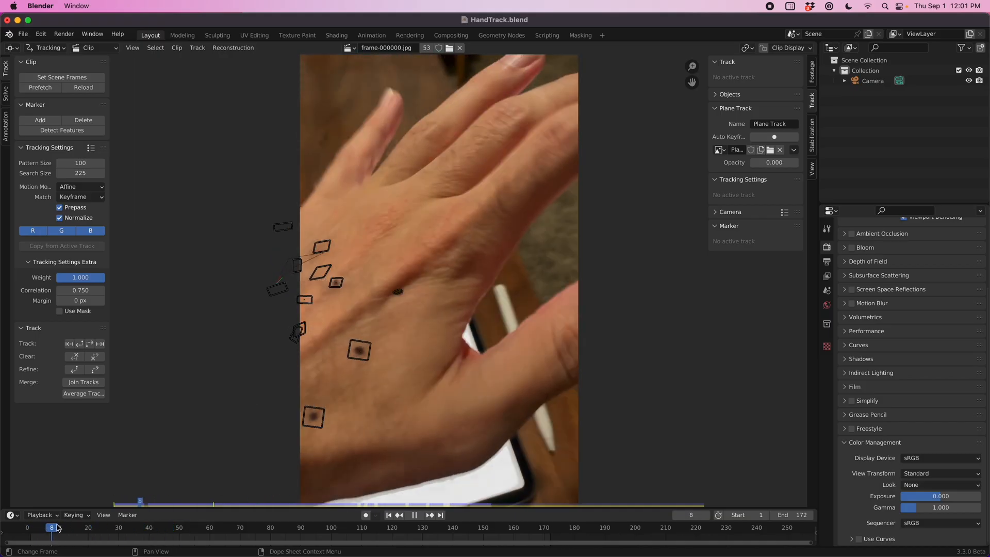
{"action": "left_click", "coordinate": [217, 525]}
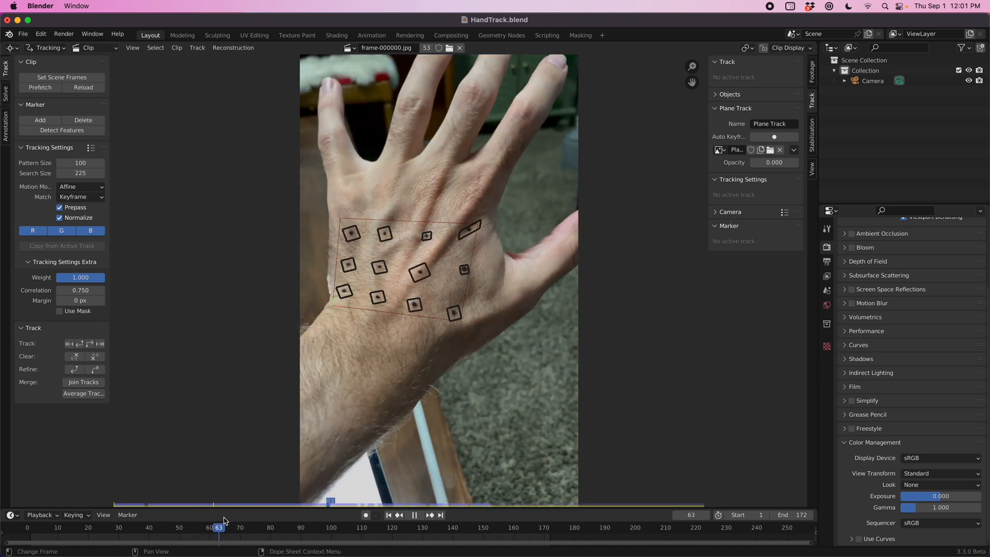
{"action": "left_click", "coordinate": [301, 528]}
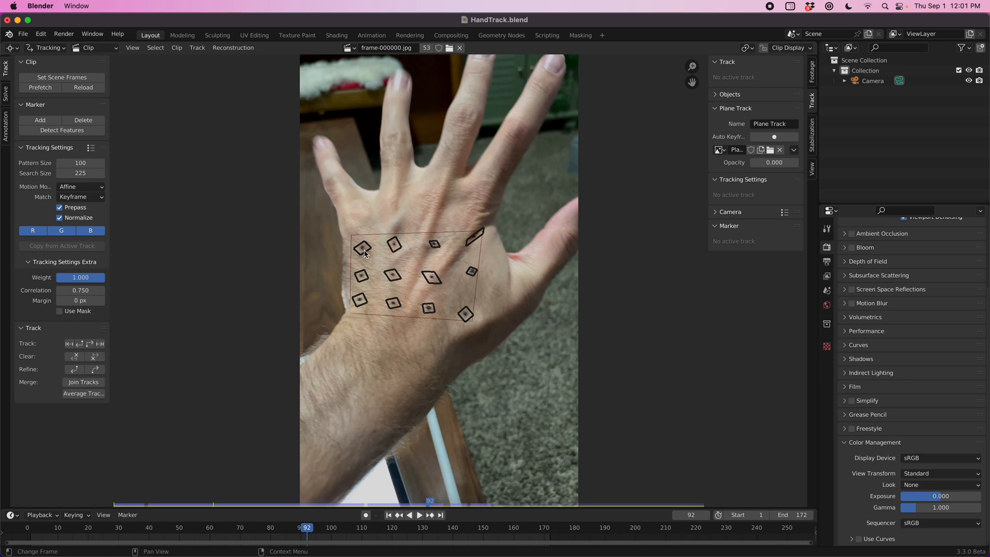
{"action": "mouse_move", "coordinate": [476, 284]}
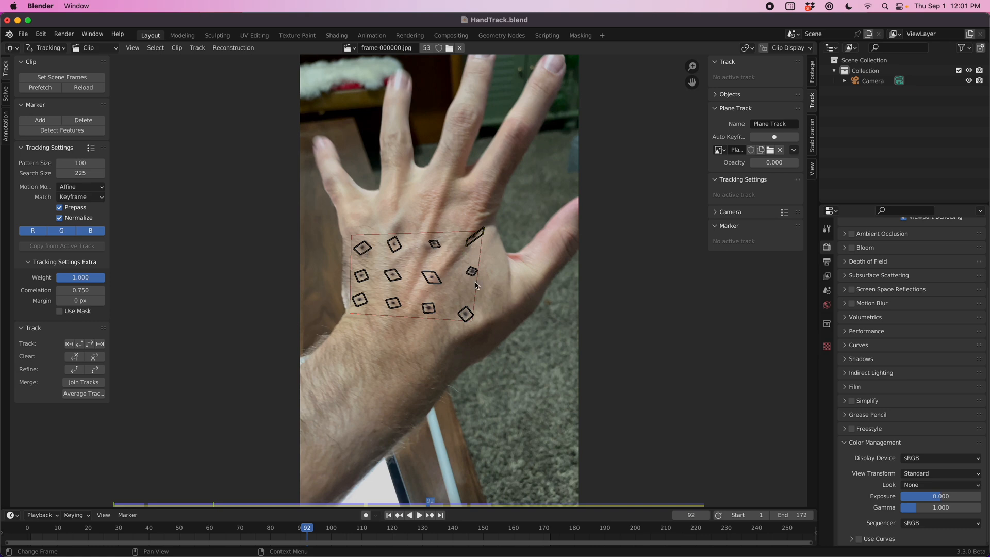
{"action": "mouse_move", "coordinate": [477, 309]}
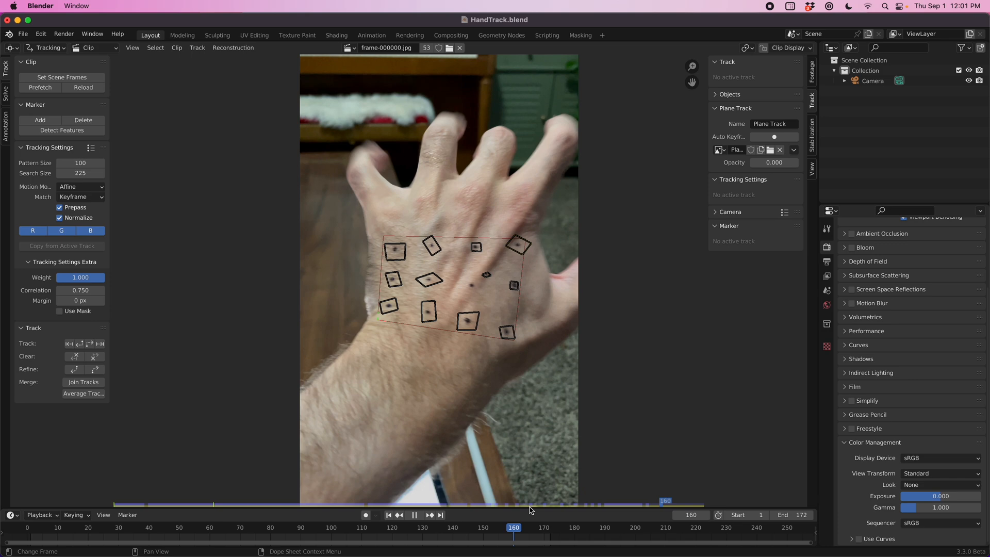
{"action": "left_click", "coordinate": [533, 509]}
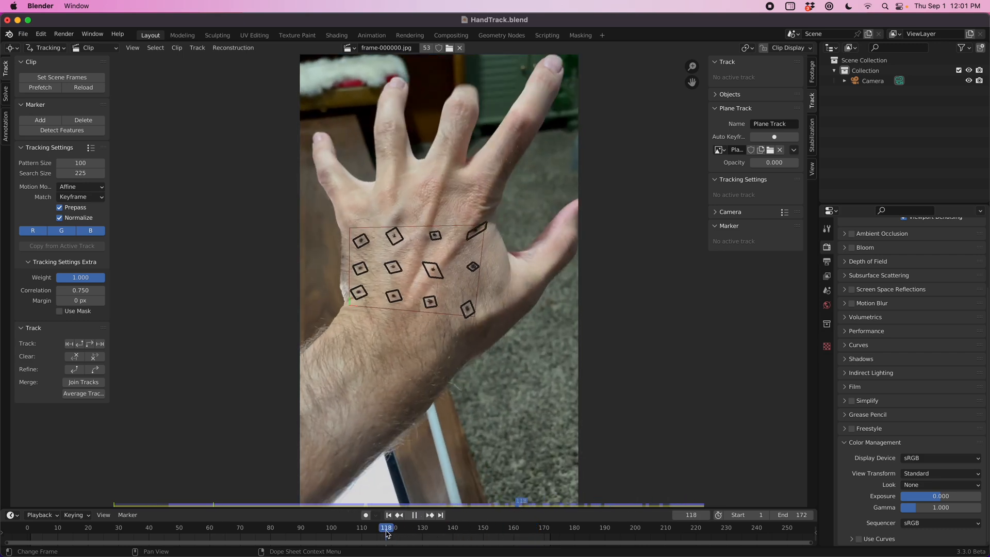
{"action": "left_click", "coordinate": [223, 528]}
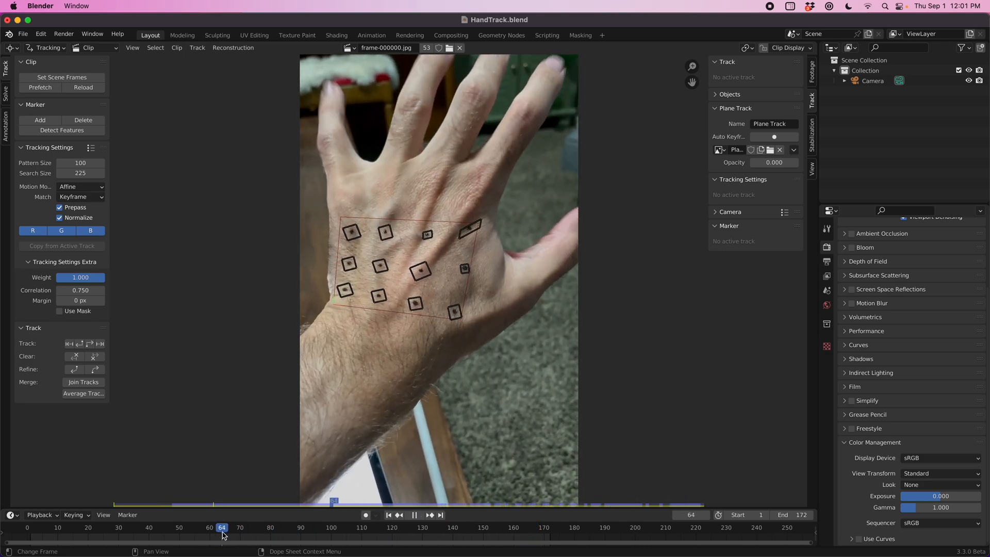
{"action": "left_click", "coordinate": [192, 534]}
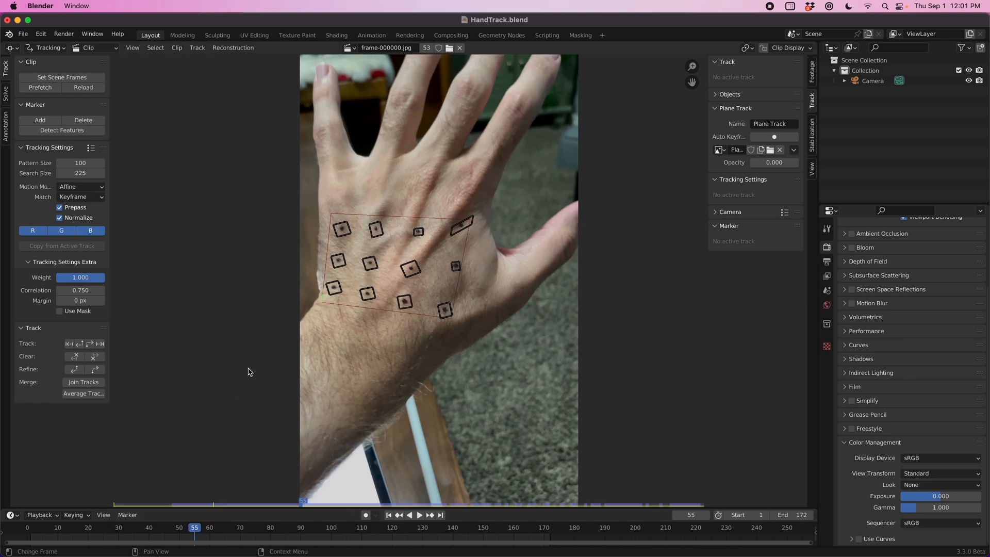
Step: Select a hand tracking marker and review its Track panel match options under the Affine model
{"action": "left_click", "coordinate": [341, 228]}
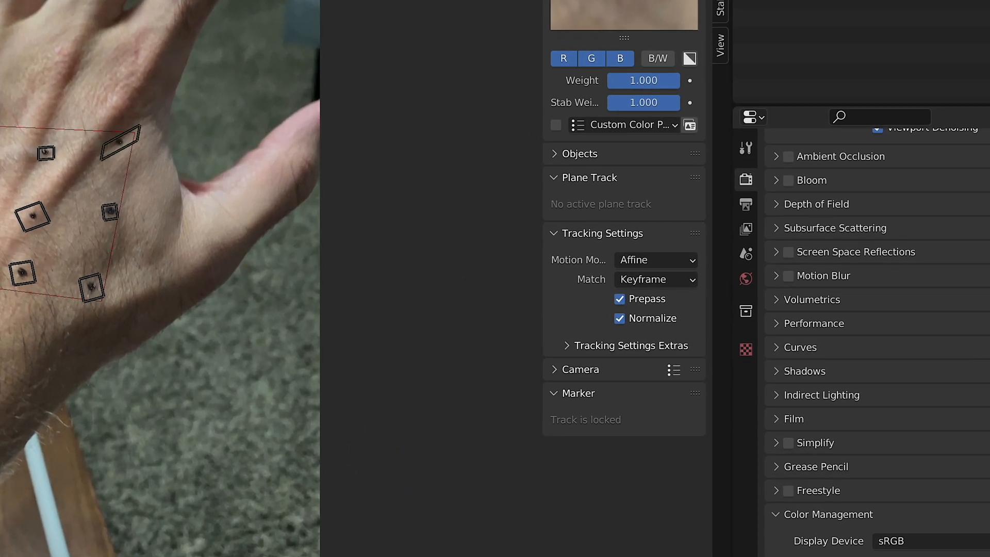
{"action": "mouse_move", "coordinate": [654, 262]}
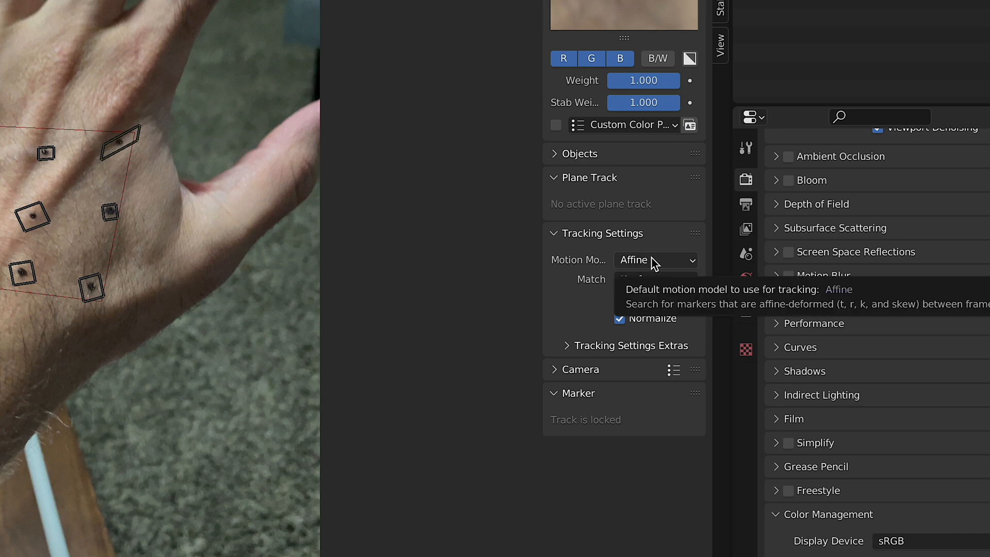
{"action": "left_click", "coordinate": [656, 279]}
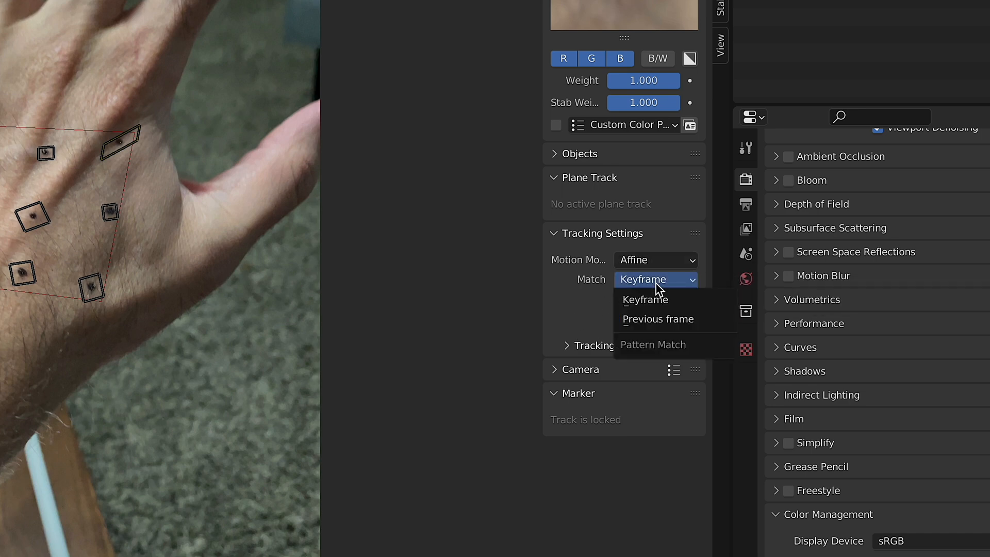
{"action": "mouse_move", "coordinate": [658, 320]}
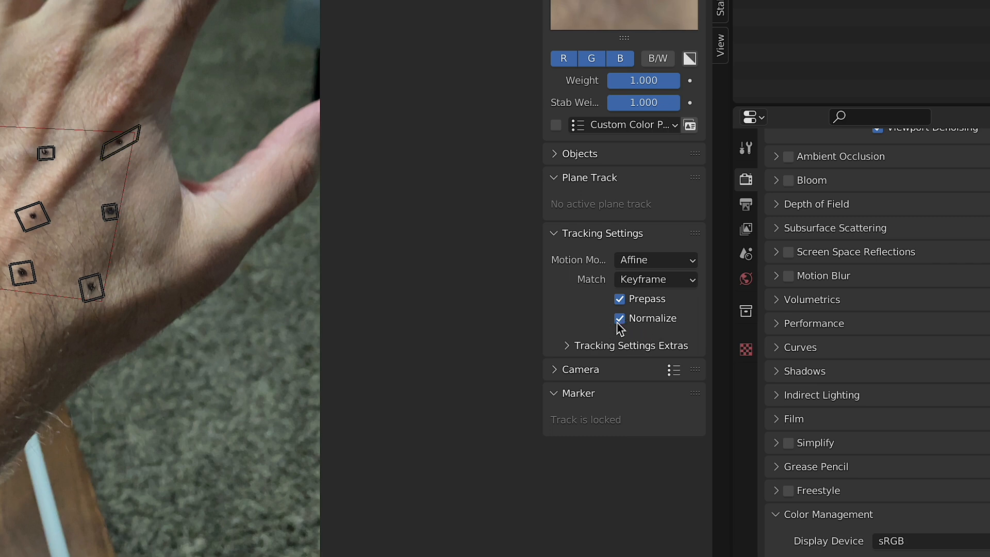
{"action": "mouse_move", "coordinate": [618, 328]}
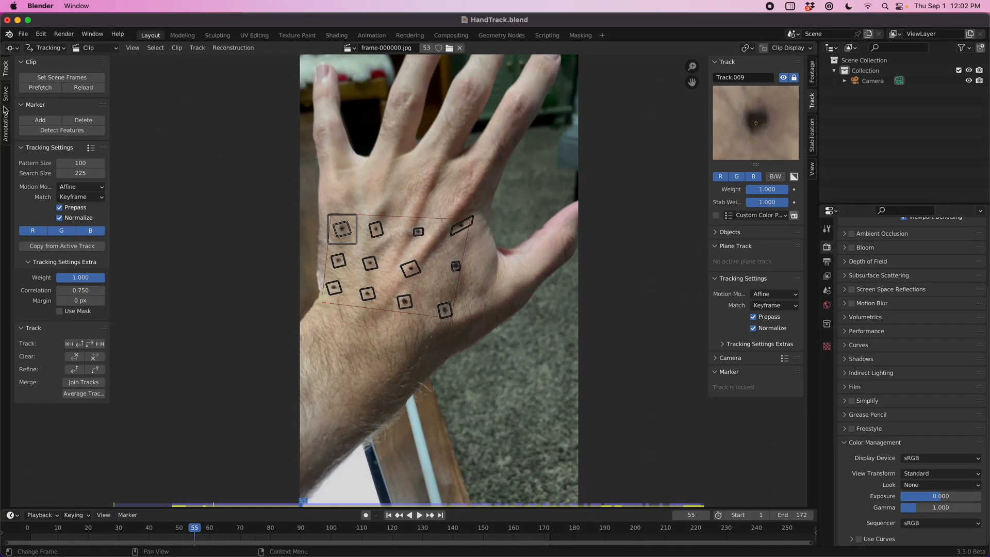
Step: Switch the clip editor to Mask mode to inspect the plane track on the hand
{"action": "left_click", "coordinate": [5, 98]}
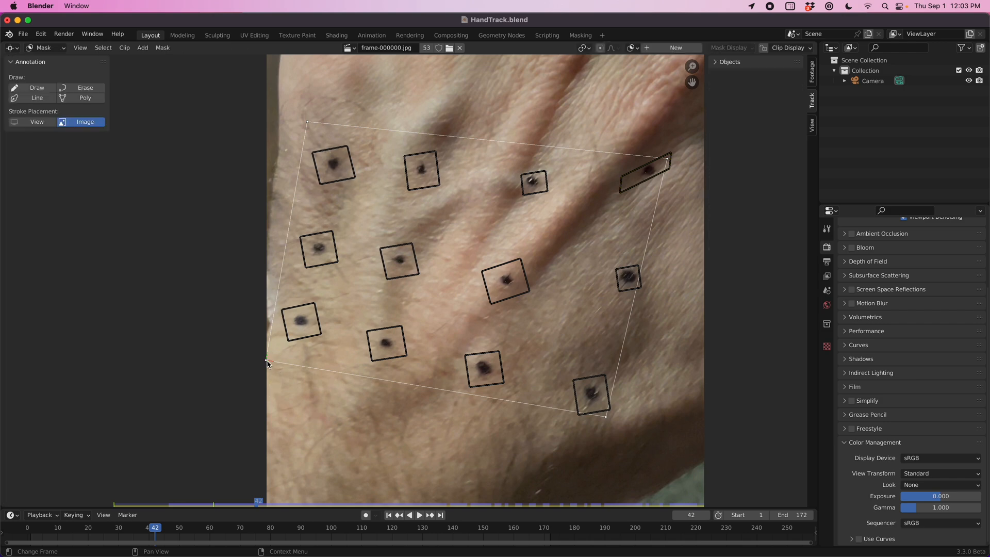
{"action": "mouse_move", "coordinate": [483, 386]}
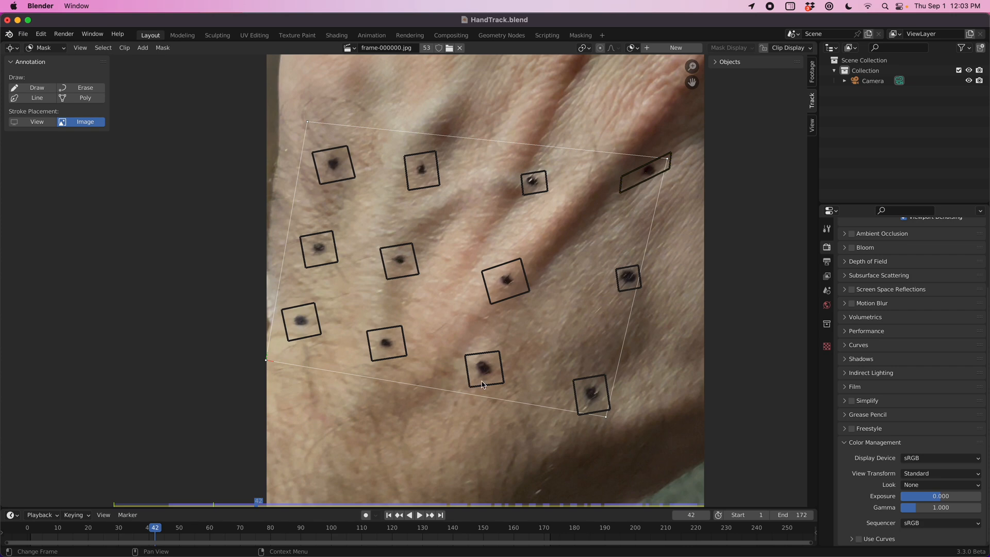
{"action": "mouse_move", "coordinate": [605, 420]}
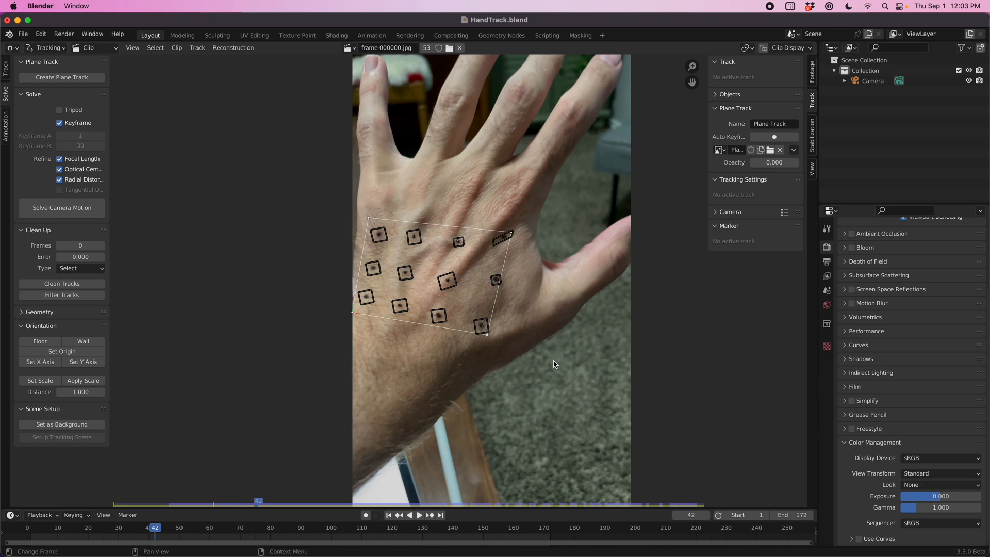
{"action": "mouse_move", "coordinate": [467, 253]}
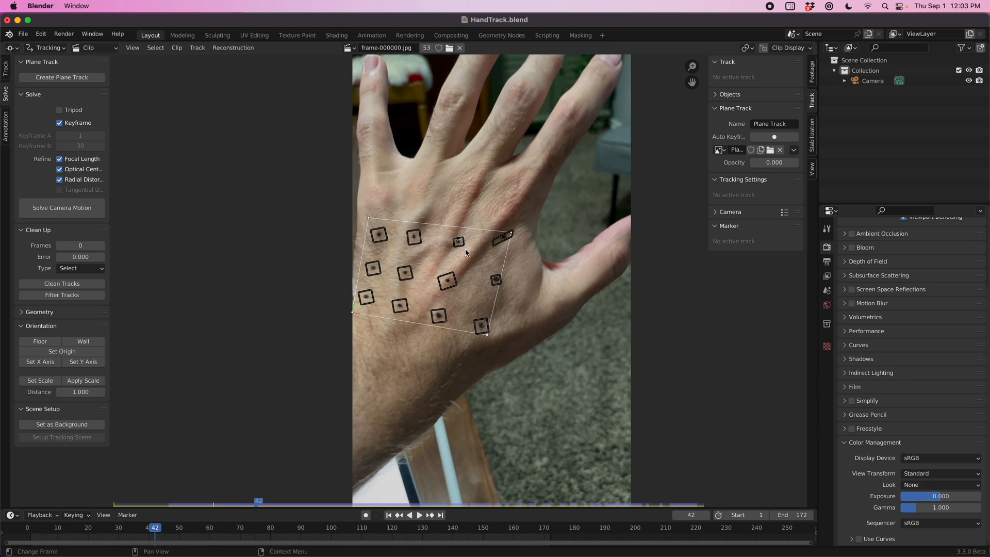
Step: Review the Plane Track image dropdown with New Image from Plane Marker, then the project folder
{"action": "left_click", "coordinate": [720, 149]}
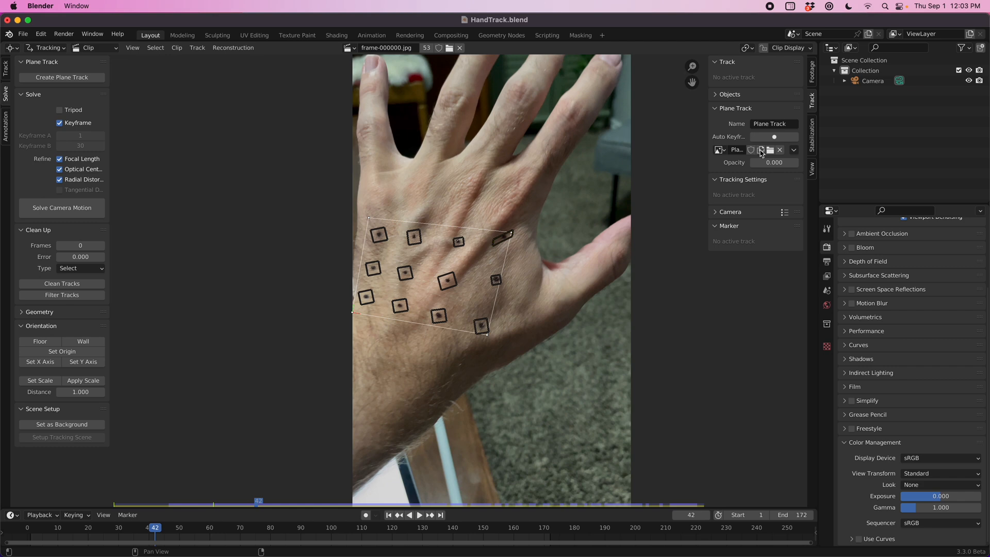
{"action": "mouse_move", "coordinate": [763, 180]}
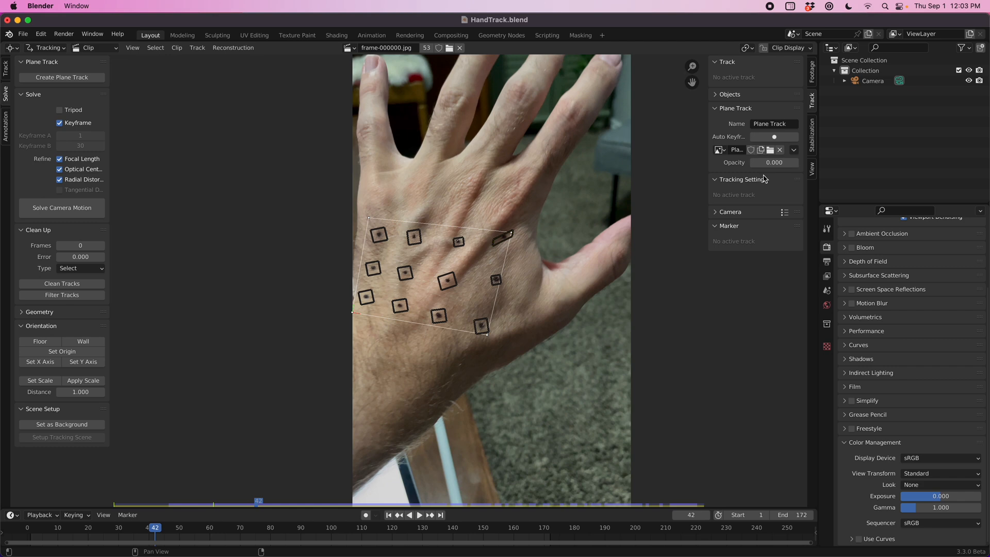
{"action": "mouse_move", "coordinate": [761, 150]}
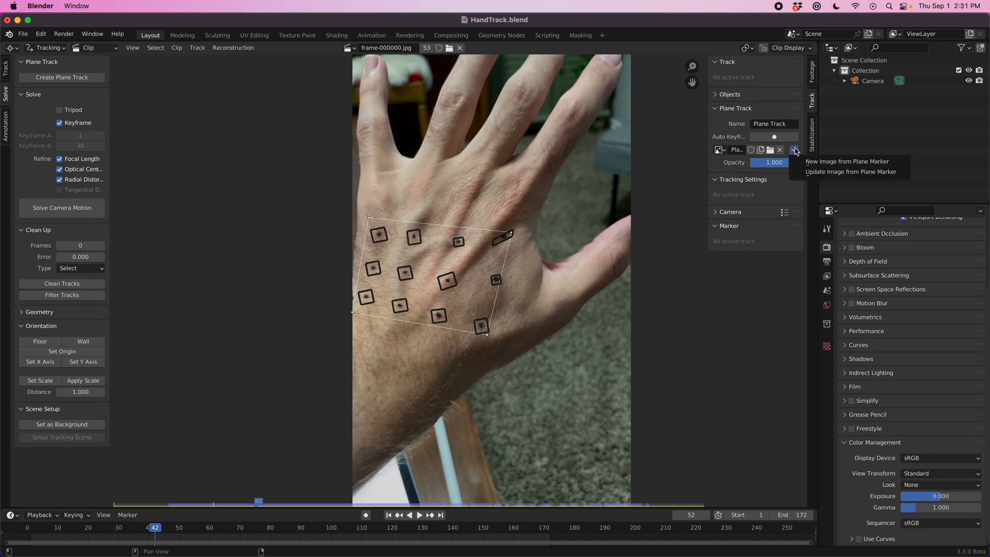
{"action": "mouse_move", "coordinate": [849, 161]}
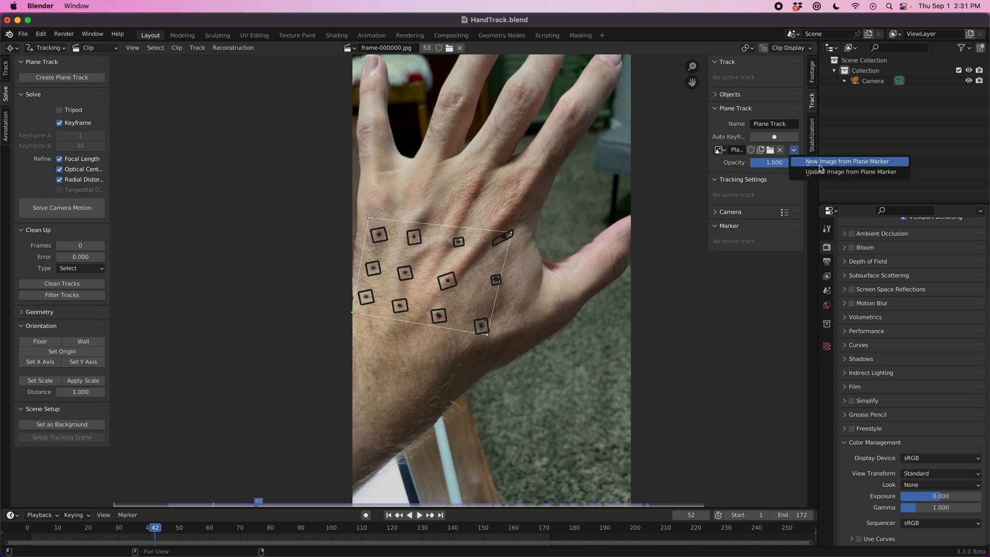
{"action": "mouse_move", "coordinate": [837, 165]}
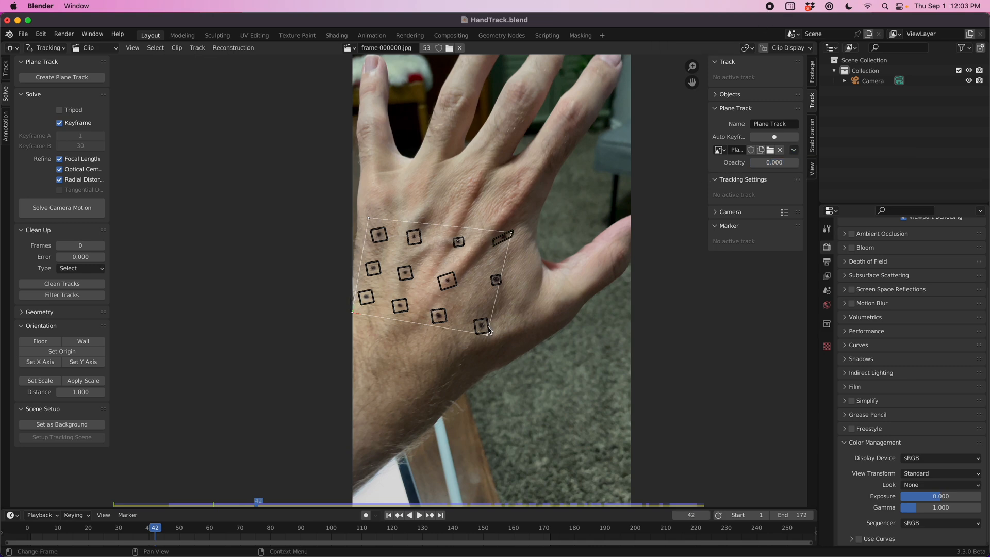
{"action": "scroll", "scroll_direction": "down", "scroll_amount": 3}
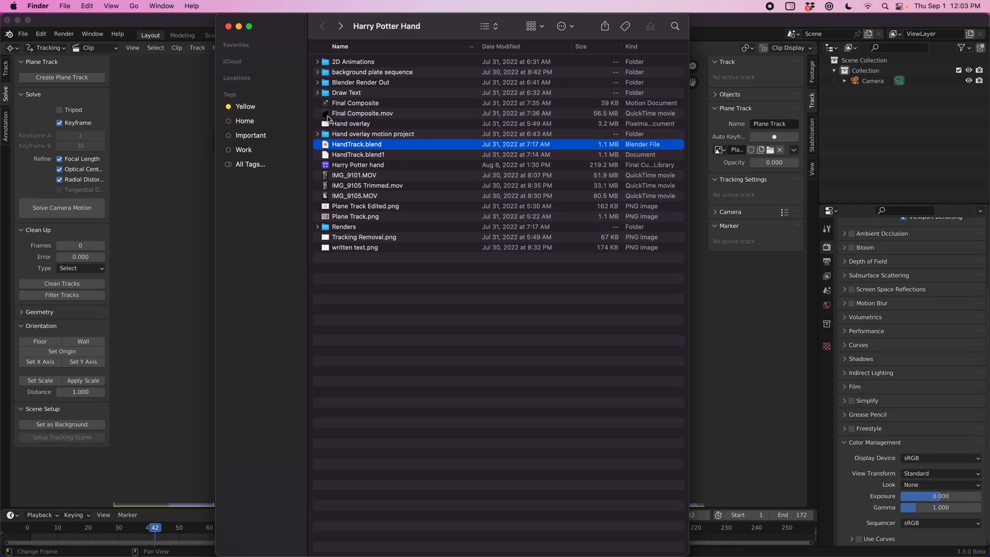
Step: Open the Hand overlay motion folder and preview the rendered frames with and without tracking dots
{"action": "left_click", "coordinate": [372, 134]}
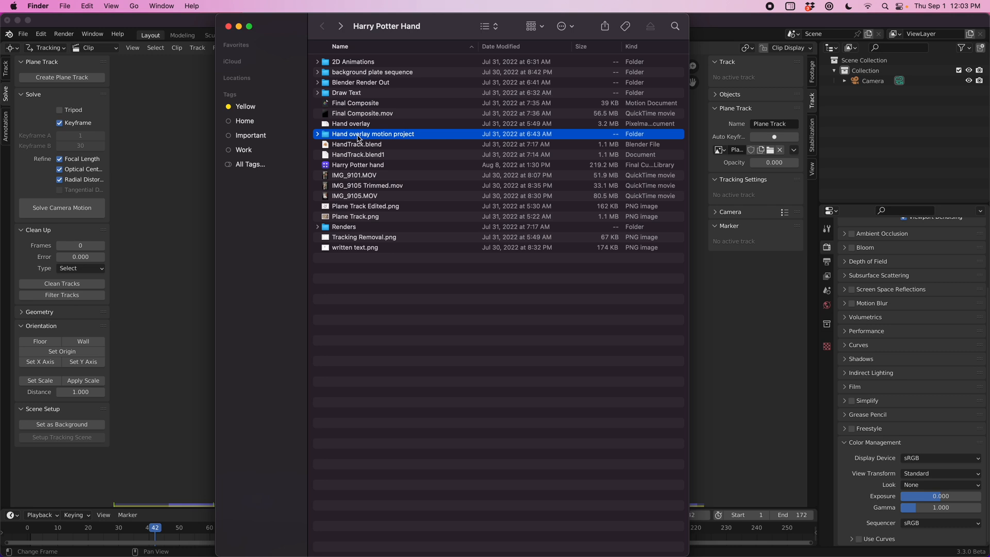
{"action": "double_click", "coordinate": [372, 134]}
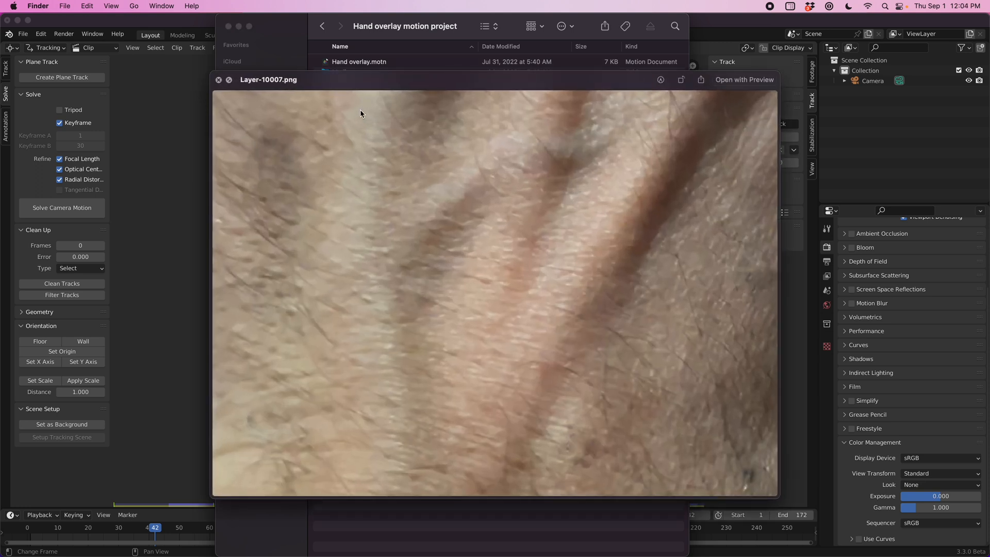
{"action": "left_click", "coordinate": [218, 80]}
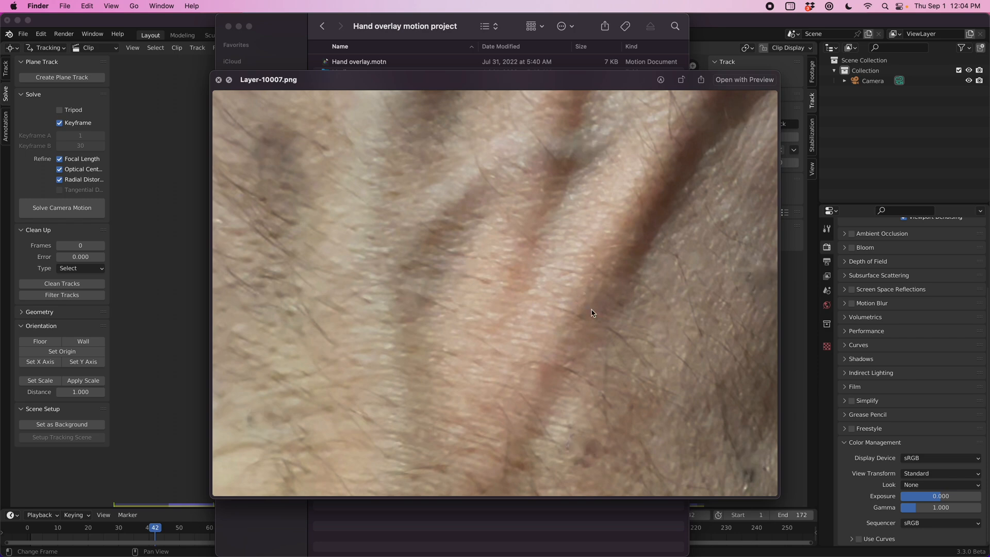
{"action": "mouse_move", "coordinate": [460, 400]}
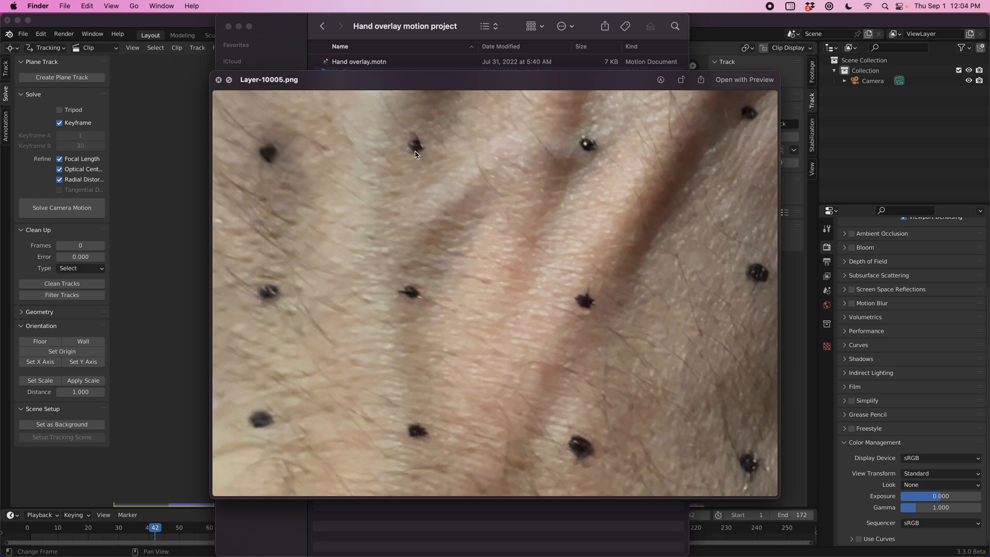
Step: Navigate to the Draw Text folder and open Draw Text.motn in Motion
{"action": "left_click", "coordinate": [392, 228]}
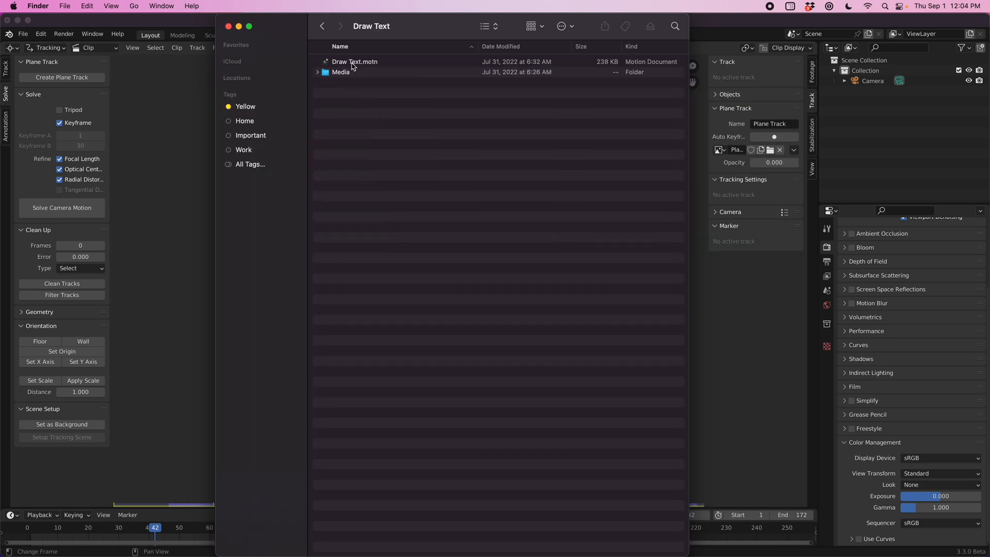
{"action": "double_click", "coordinate": [344, 62]}
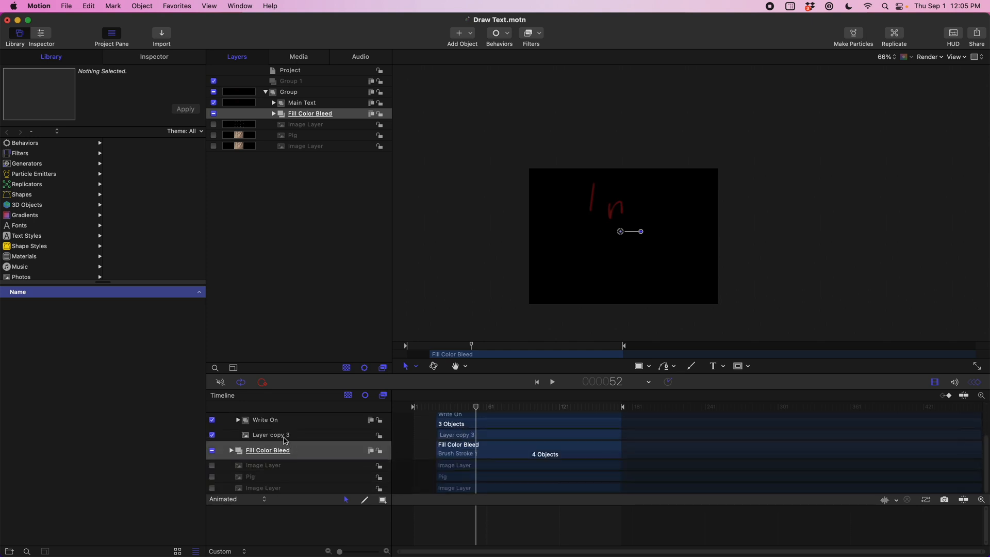
Step: Select the Write On handwriting layer to show its controls in the Inspector
{"action": "left_click", "coordinate": [268, 434]}
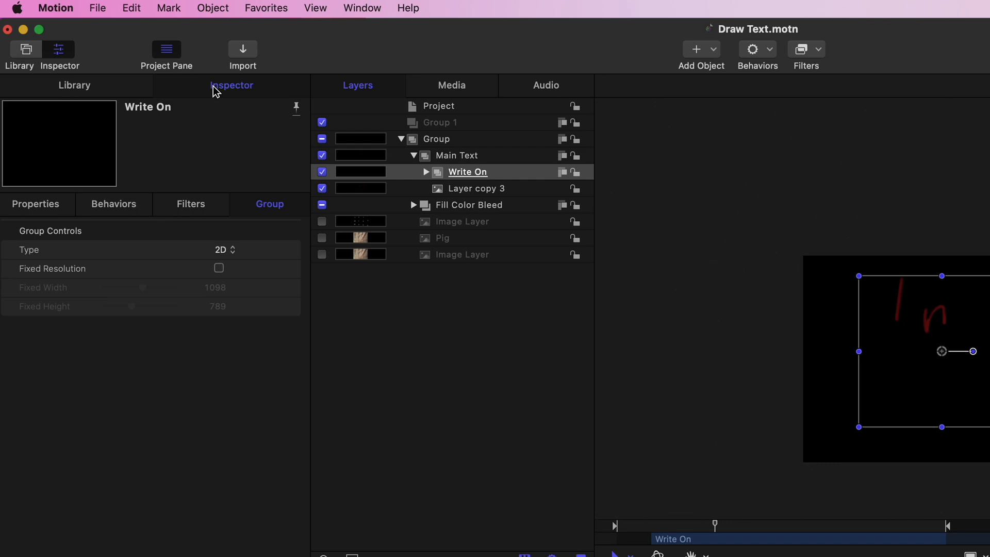
Step: Change Write On's blend mode from Stencil Alpha to Normal and scrub to watch the strokes draw on
{"action": "left_click", "coordinate": [36, 203]}
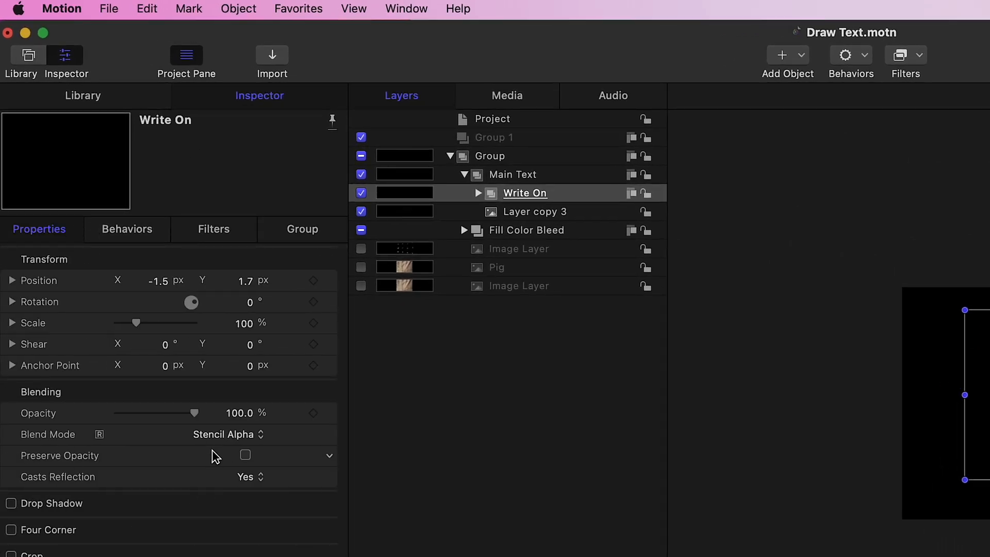
{"action": "left_click", "coordinate": [223, 435]}
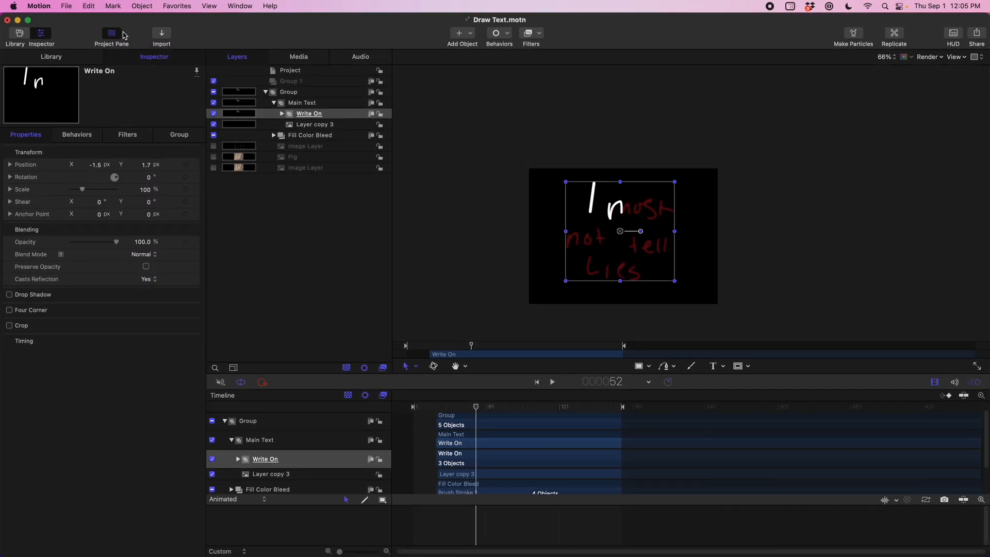
{"action": "mouse_move", "coordinate": [481, 413]}
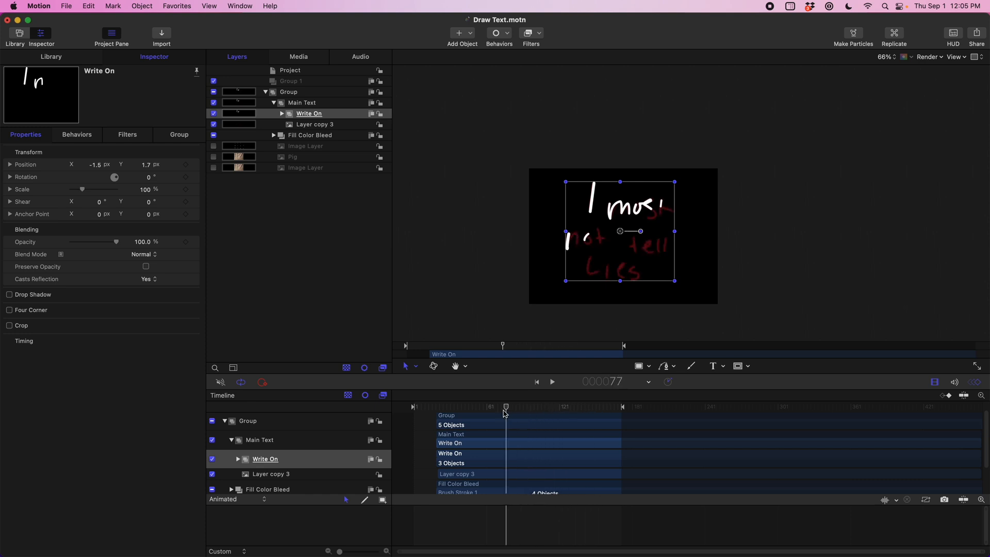
{"action": "left_click_drag", "start_coordinate": [505, 407], "coordinate": [499, 407]}
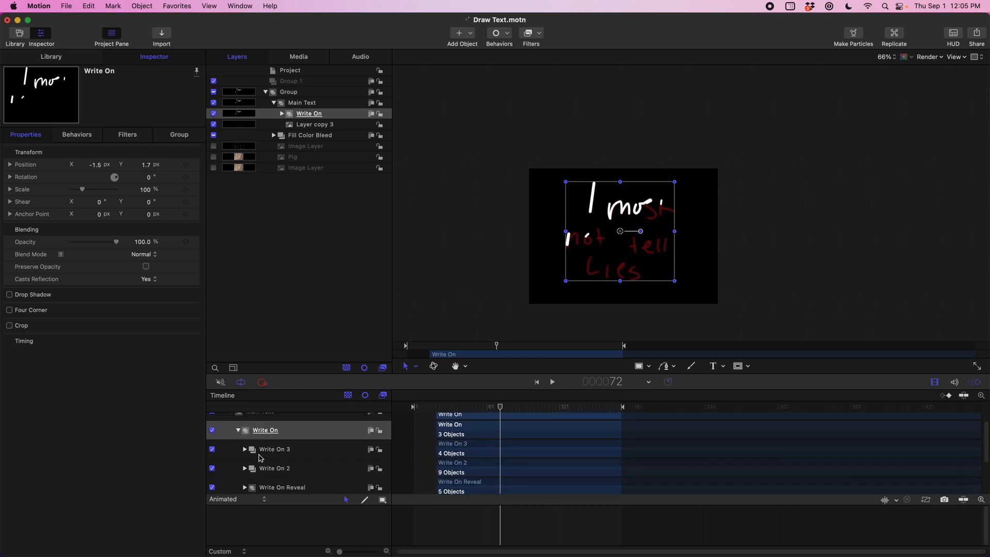
Step: Expand Write On 3, select Bezier 17's write-on behavior for the final s and scrub its Custom Speed animation
{"action": "left_click", "coordinate": [246, 449]}
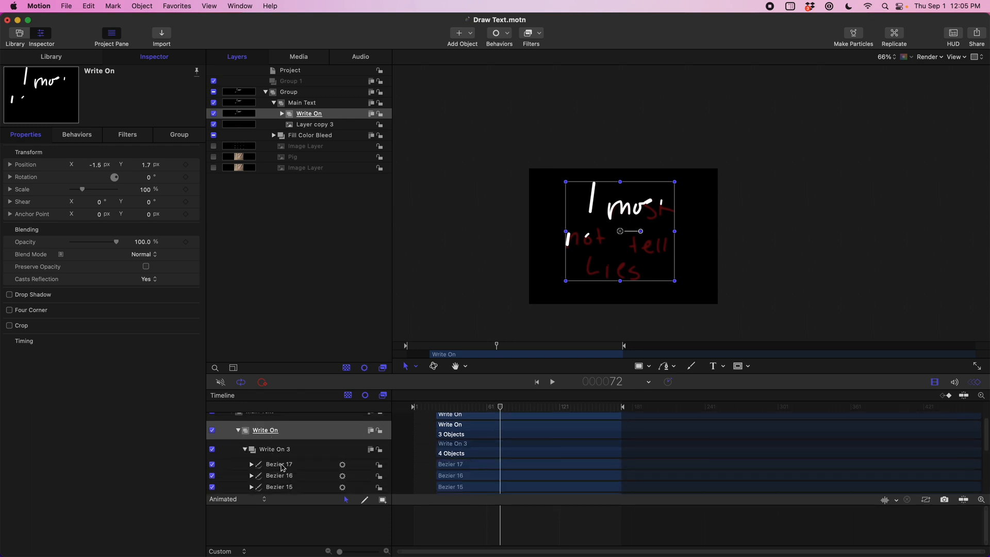
{"action": "left_click", "coordinate": [279, 465]}
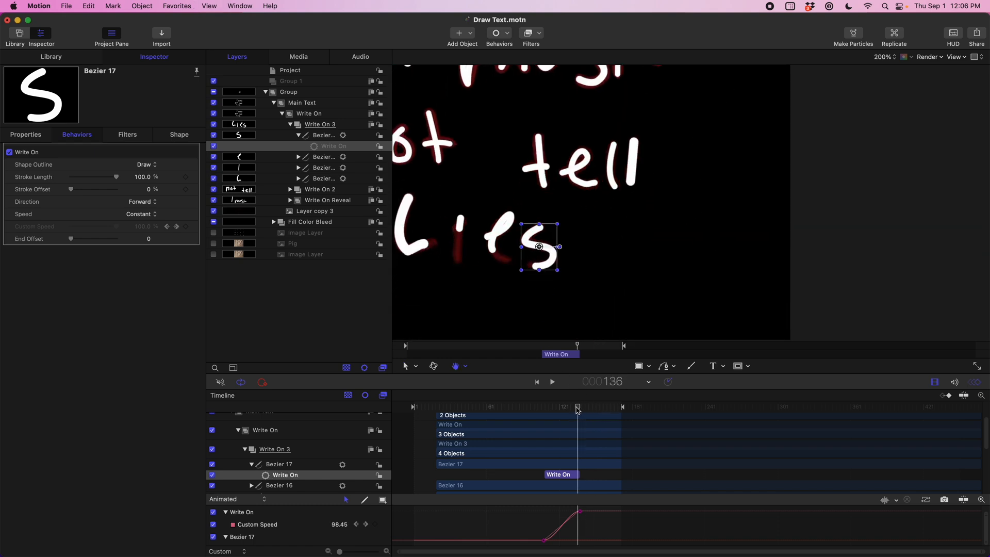
{"action": "left_click_drag", "start_coordinate": [577, 406], "coordinate": [563, 406]}
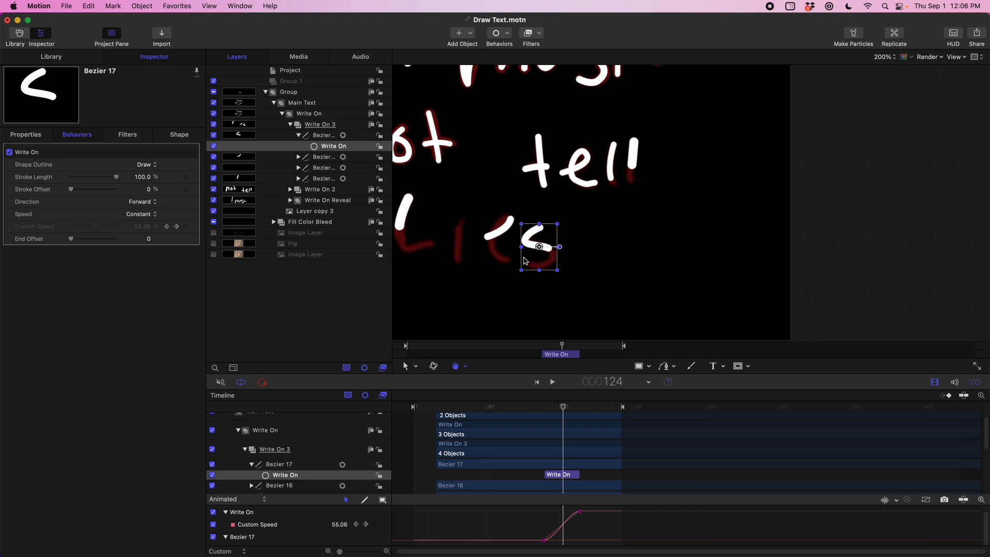
{"action": "mouse_move", "coordinate": [510, 284]}
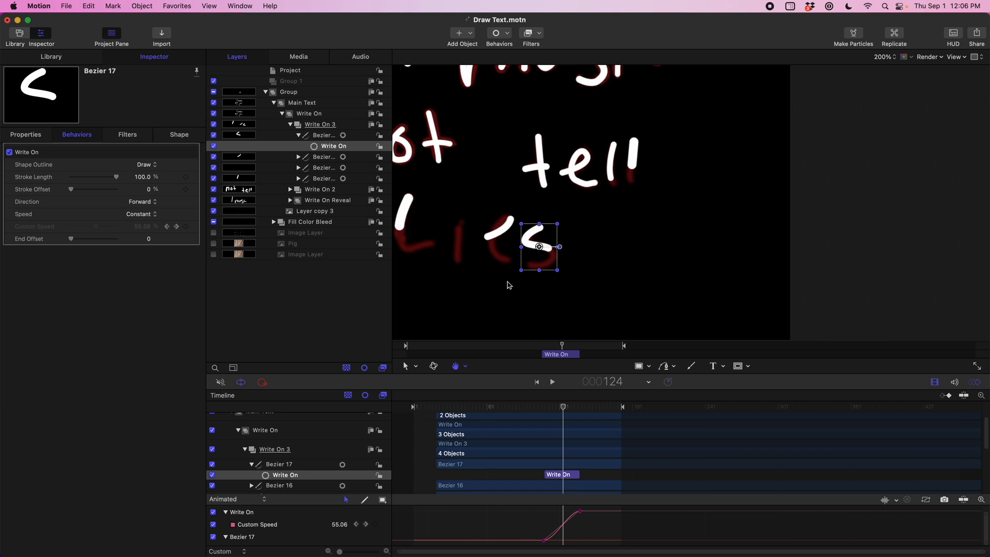
{"action": "mouse_move", "coordinate": [397, 235]}
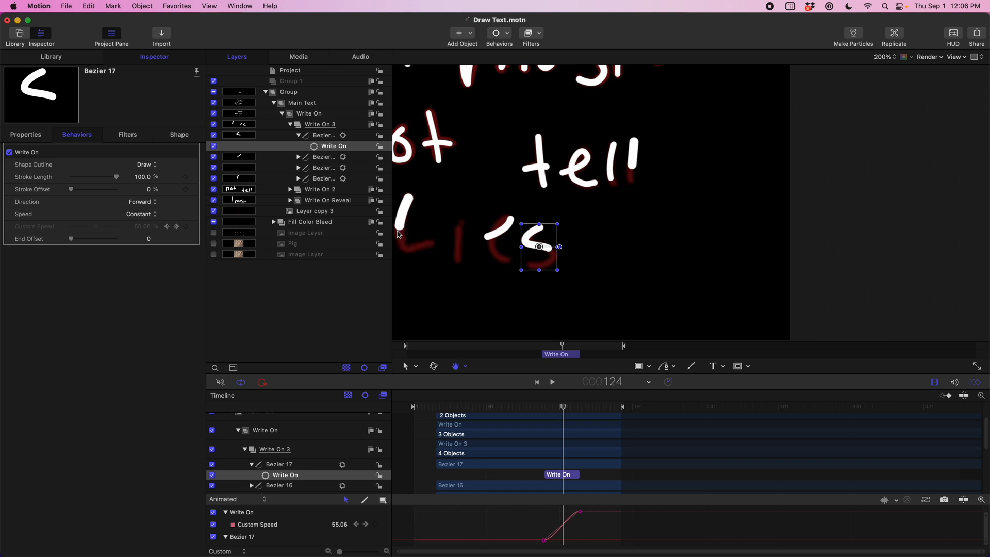
{"action": "mouse_move", "coordinate": [491, 238]}
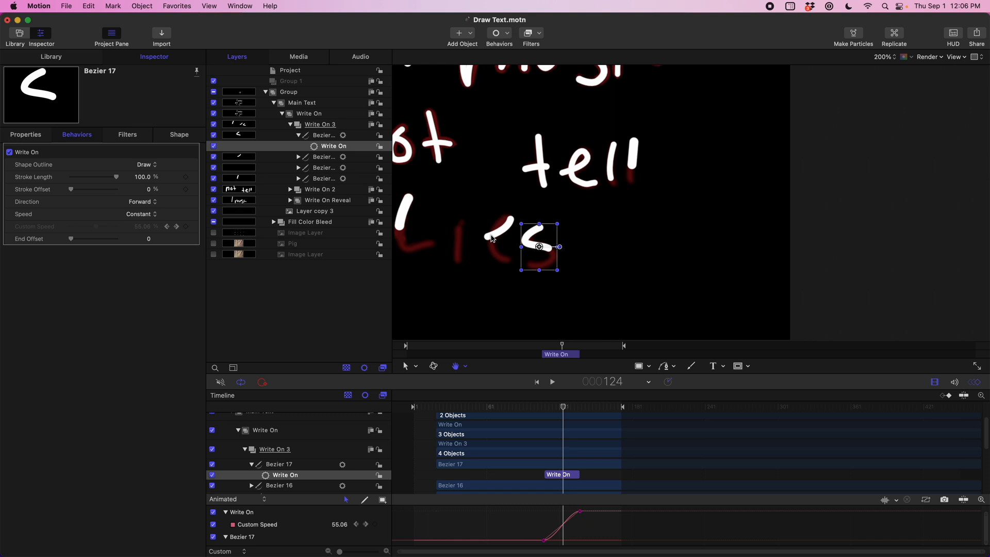
{"action": "left_click_drag", "start_coordinate": [561, 407], "coordinate": [557, 407]}
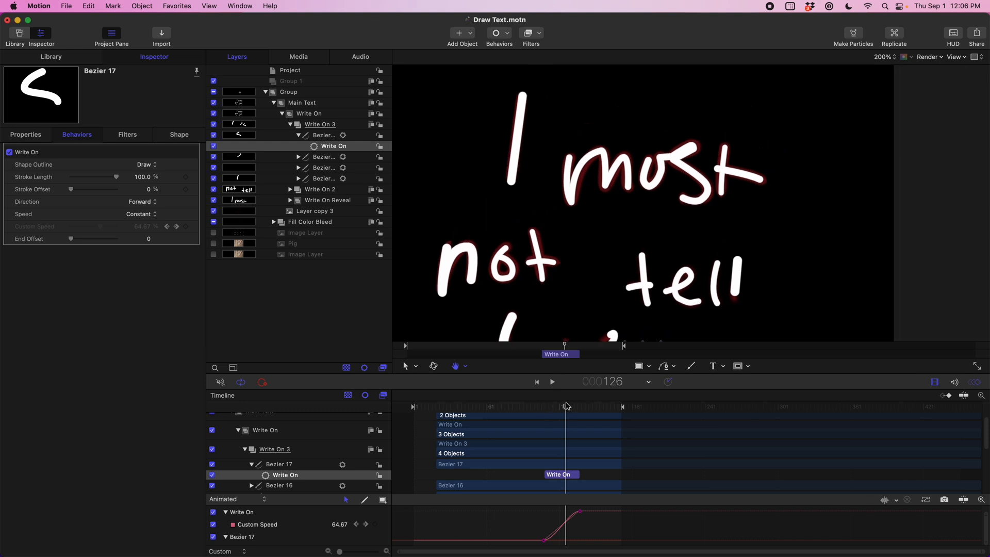
{"action": "mouse_move", "coordinate": [572, 408]}
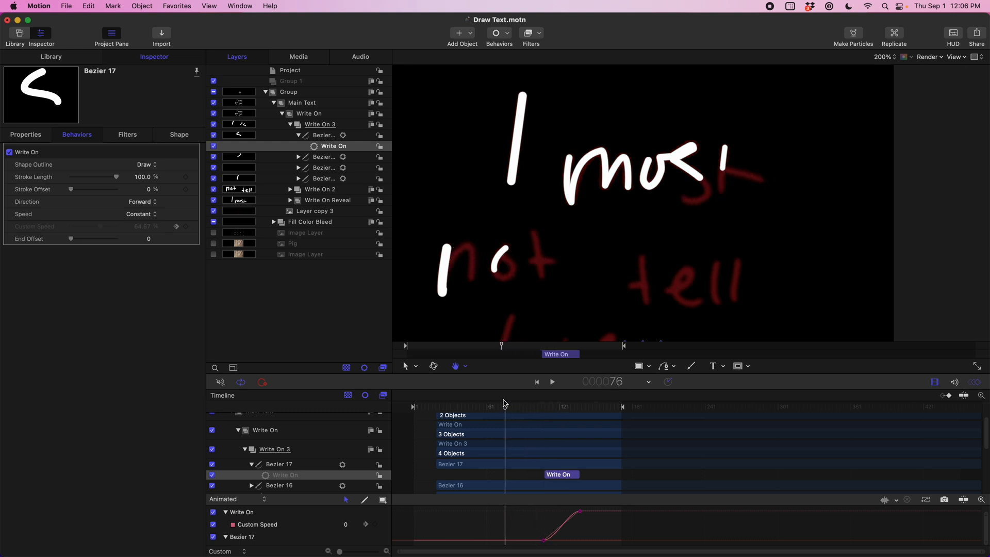
{"action": "left_click_drag", "start_coordinate": [505, 406], "coordinate": [531, 406]}
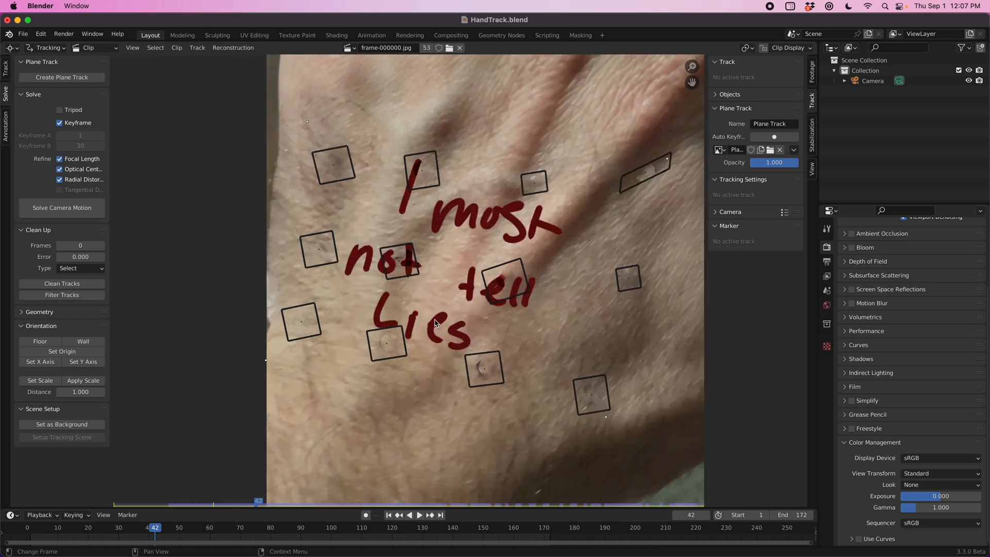
{"action": "mouse_move", "coordinate": [380, 354]}
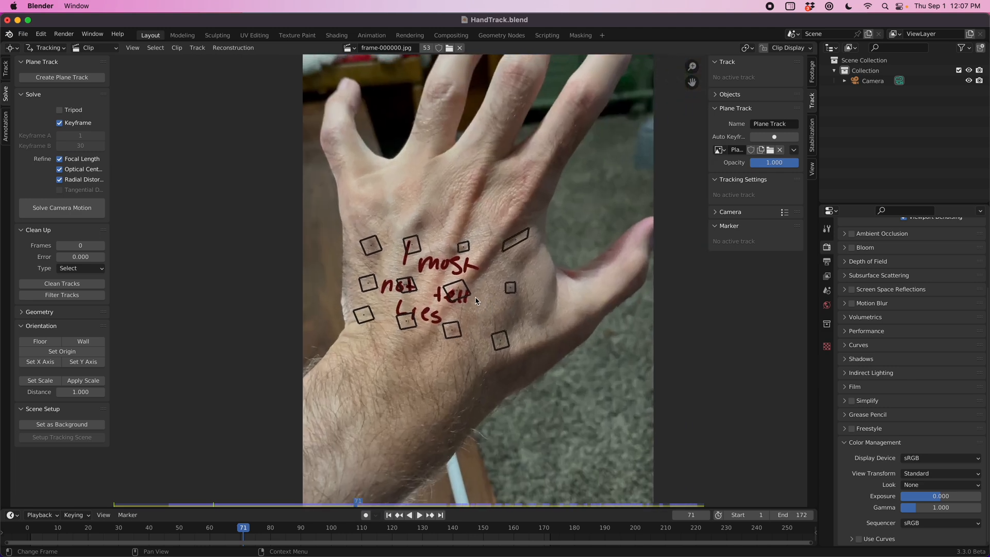
{"action": "mouse_move", "coordinate": [573, 56]}
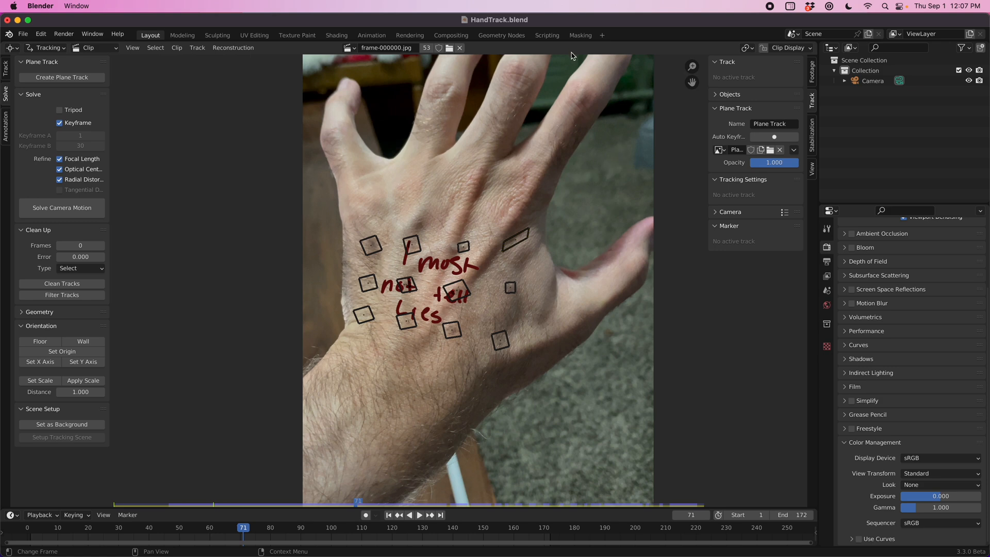
Step: Switch to the Masking workspace with the handwriting overlay riding the hand around frame 71
{"action": "left_click", "coordinate": [579, 35]}
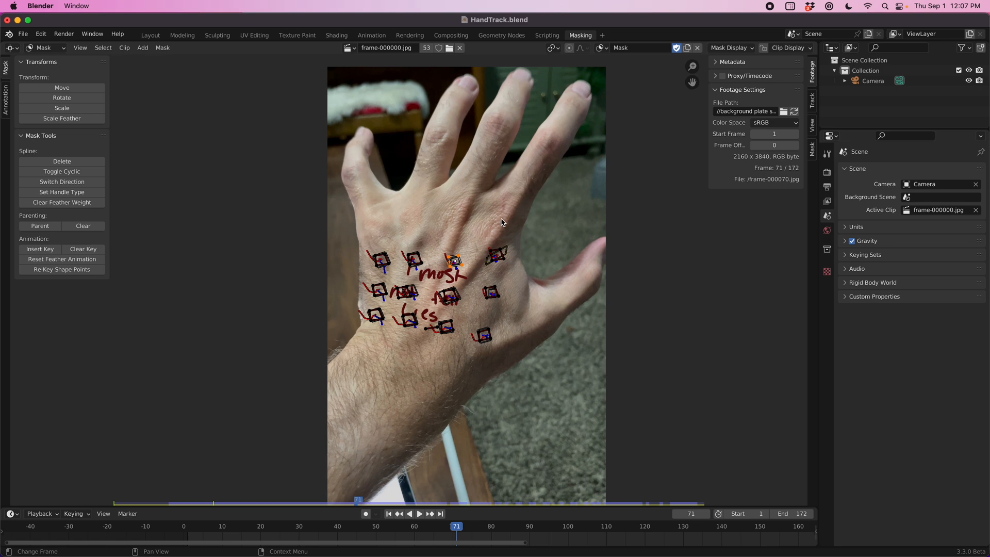
{"action": "mouse_move", "coordinate": [480, 246]}
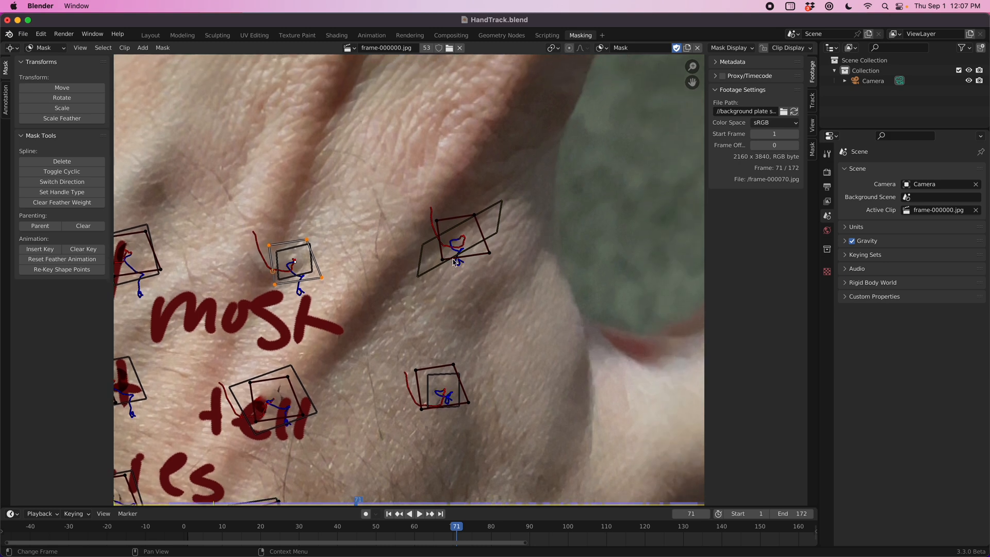
{"action": "mouse_move", "coordinate": [443, 247]}
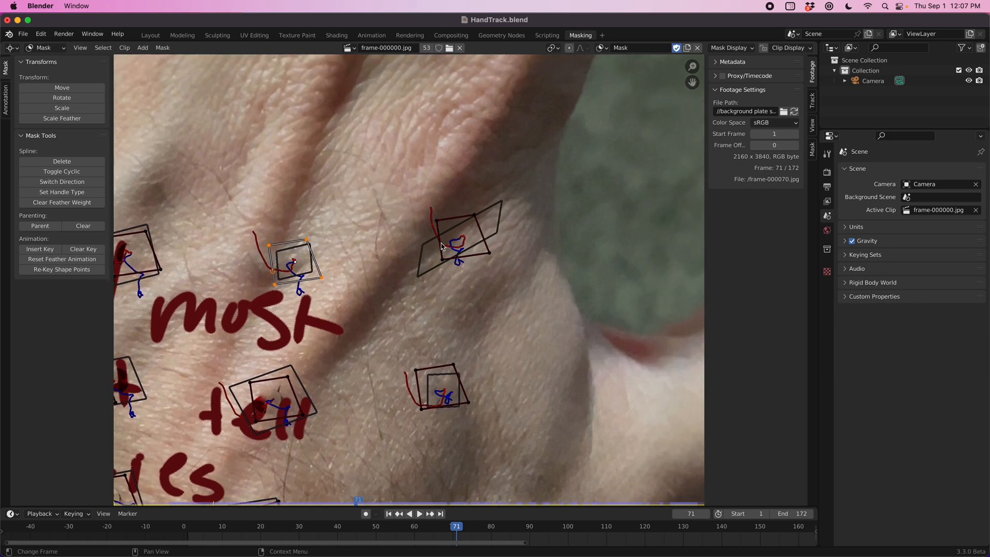
{"action": "mouse_move", "coordinate": [417, 287]}
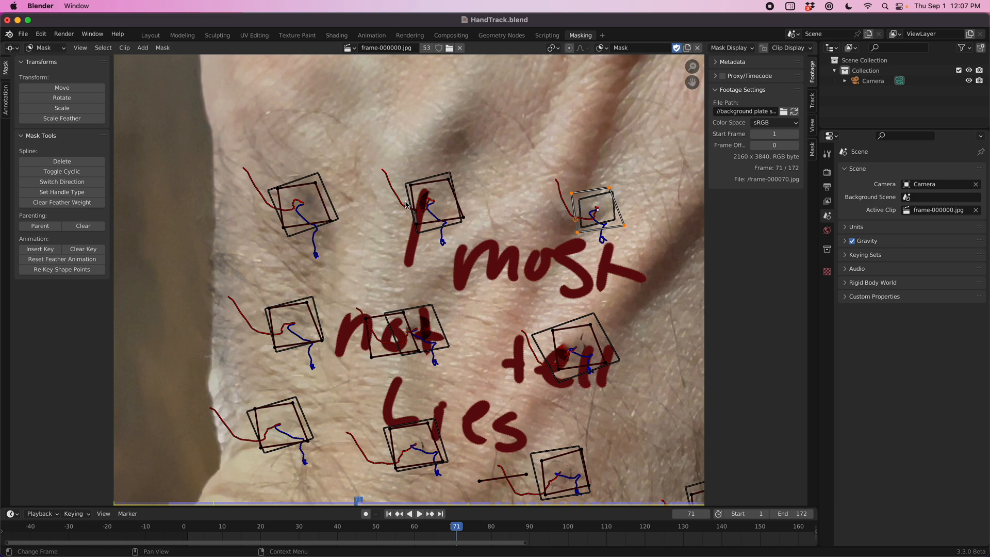
{"action": "mouse_move", "coordinate": [410, 185]}
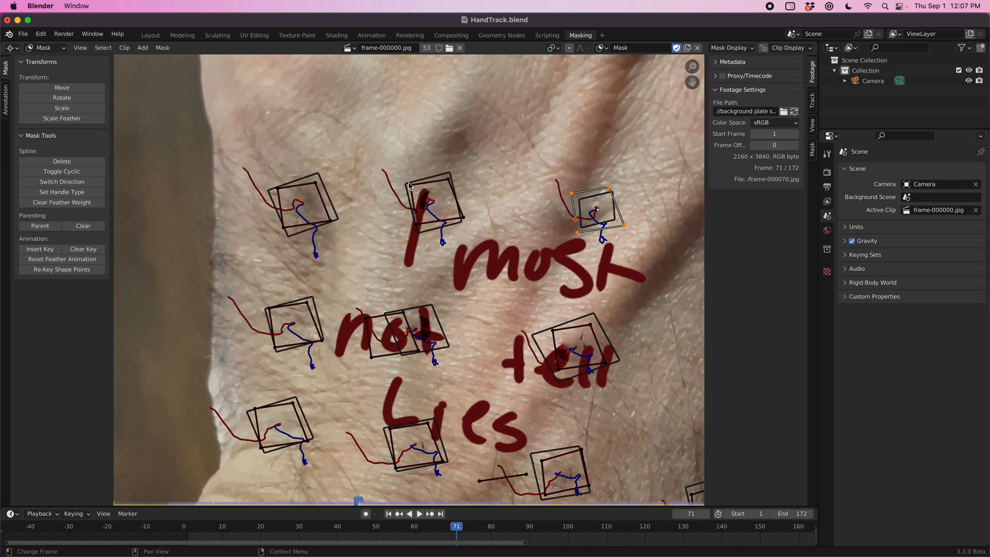
{"action": "mouse_move", "coordinate": [433, 228]}
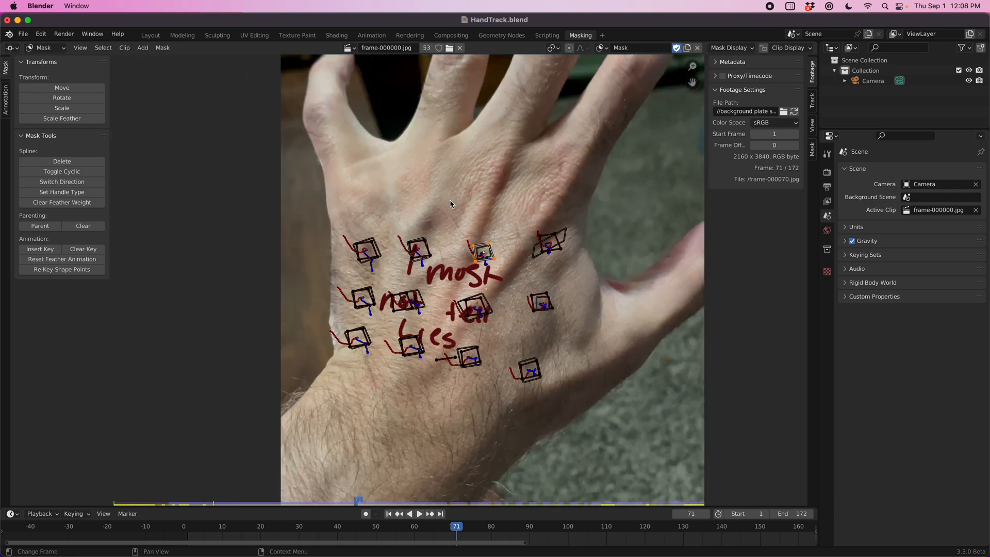
{"action": "mouse_move", "coordinate": [425, 221]}
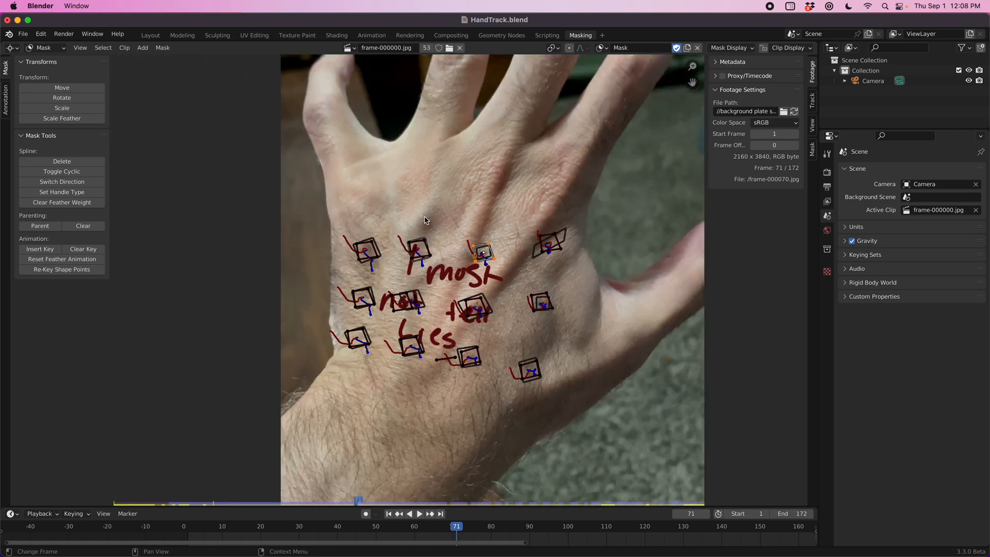
Step: Switch from the Masking workspace to the Compositing node tree
{"action": "left_click", "coordinate": [450, 35]}
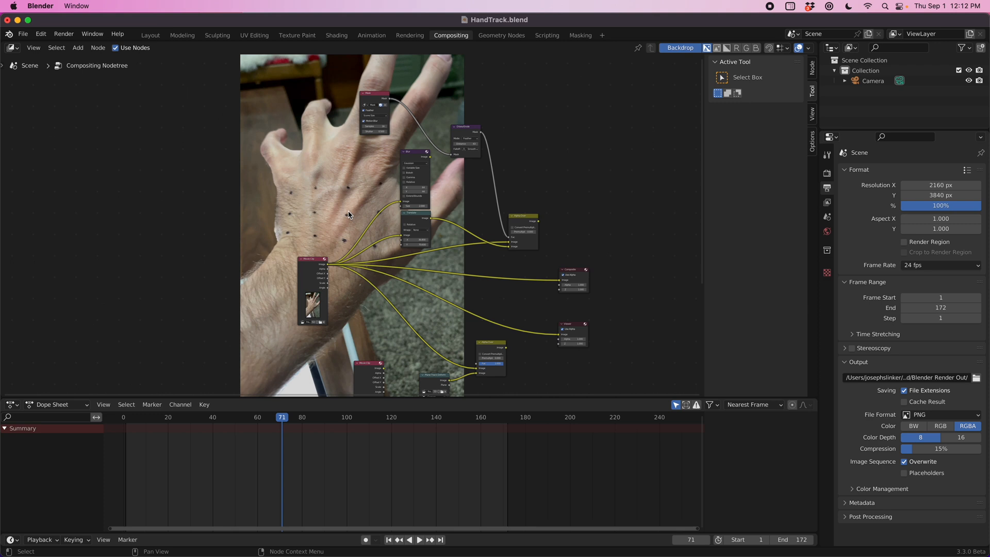
{"action": "mouse_move", "coordinate": [372, 304]}
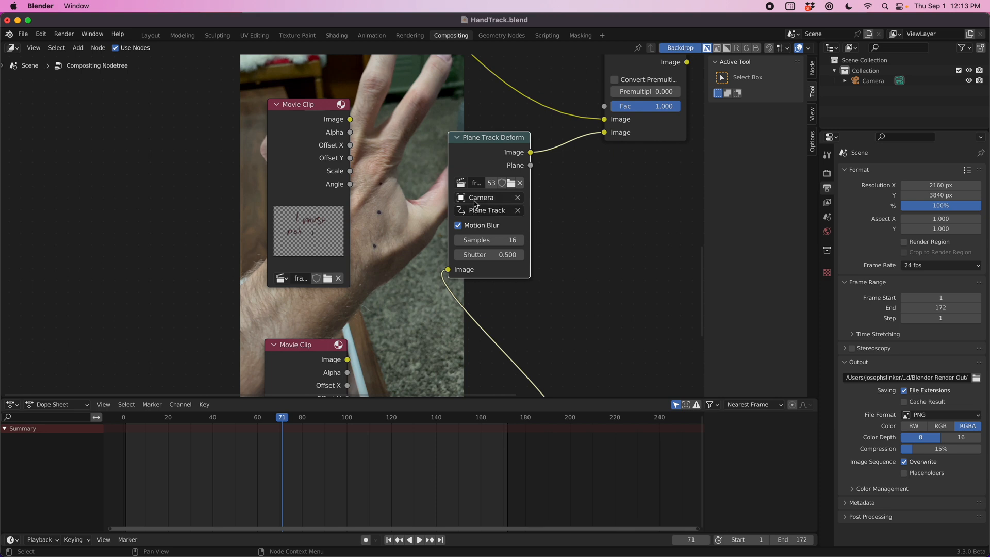
Step: Assign Plane Track as the track for the Plane Track Deform node
{"action": "left_click", "coordinate": [487, 211]}
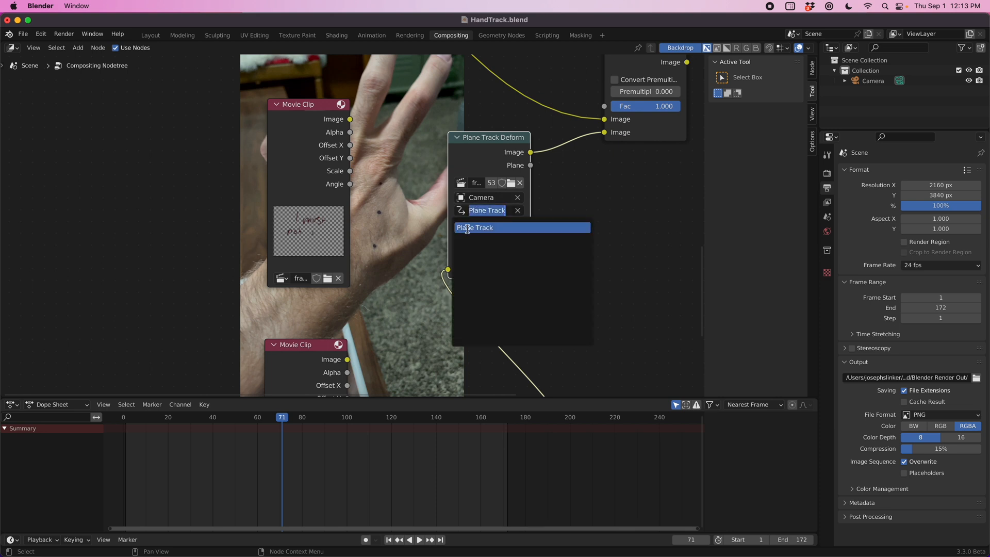
{"action": "left_click", "coordinate": [474, 227]}
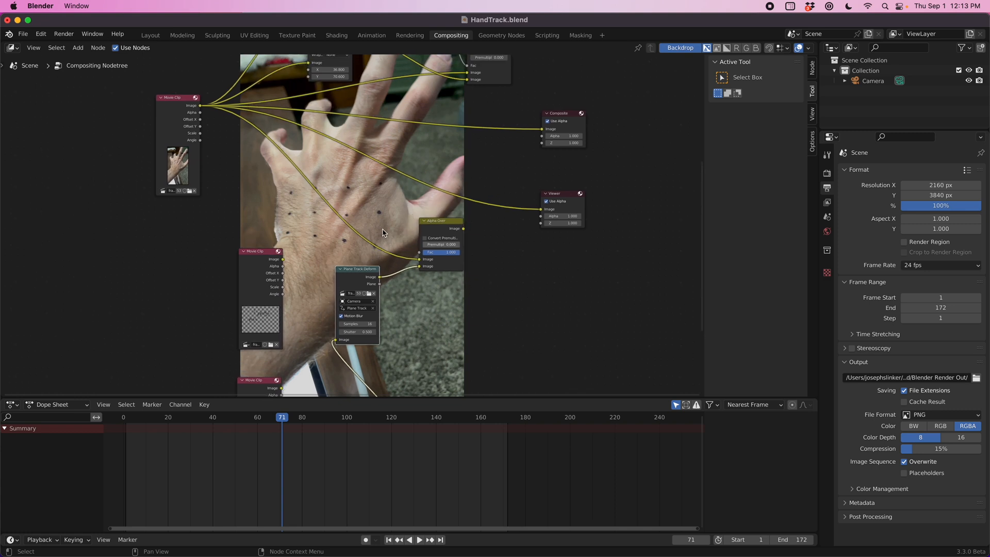
{"action": "mouse_move", "coordinate": [417, 250]}
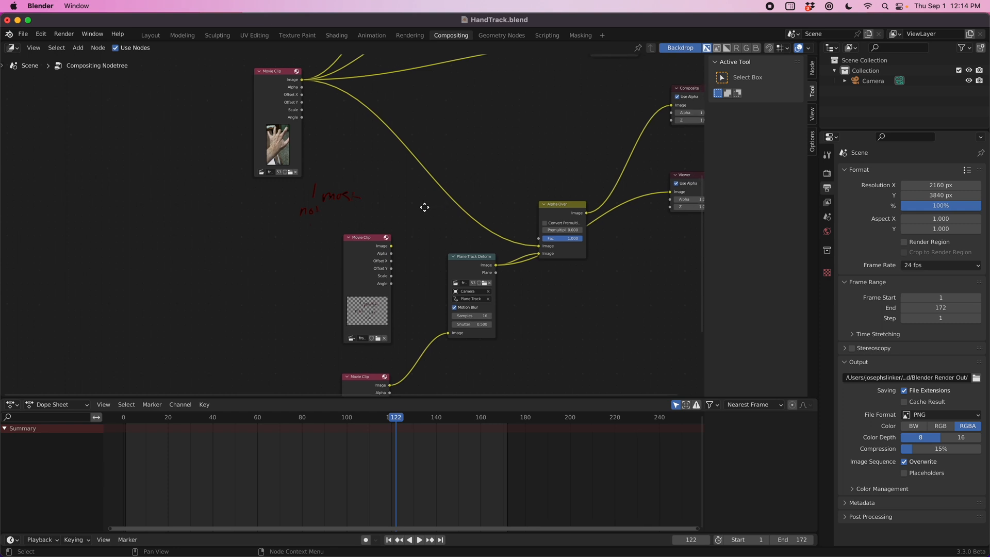
{"action": "scroll", "scroll_direction": "down", "scroll_amount": 3}
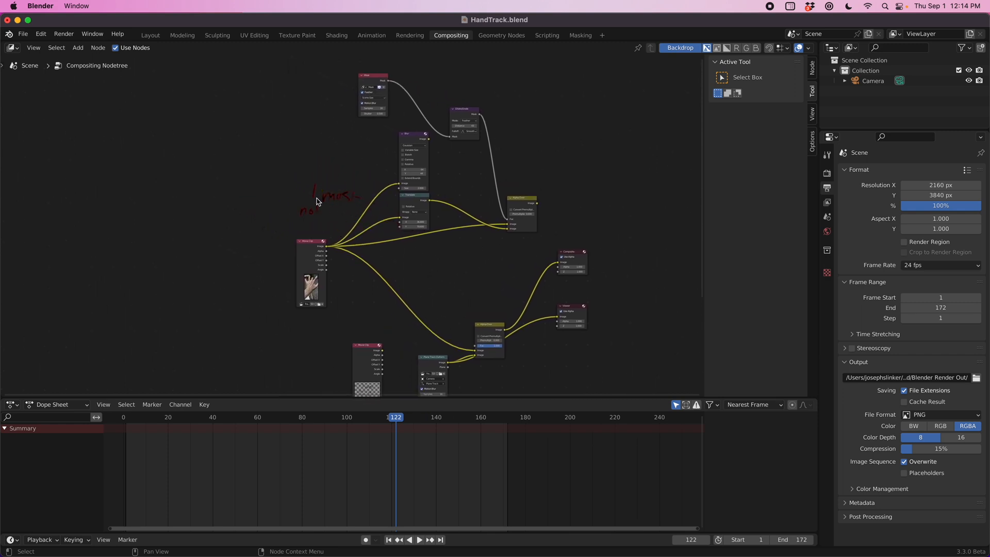
{"action": "left_click", "coordinate": [285, 417]}
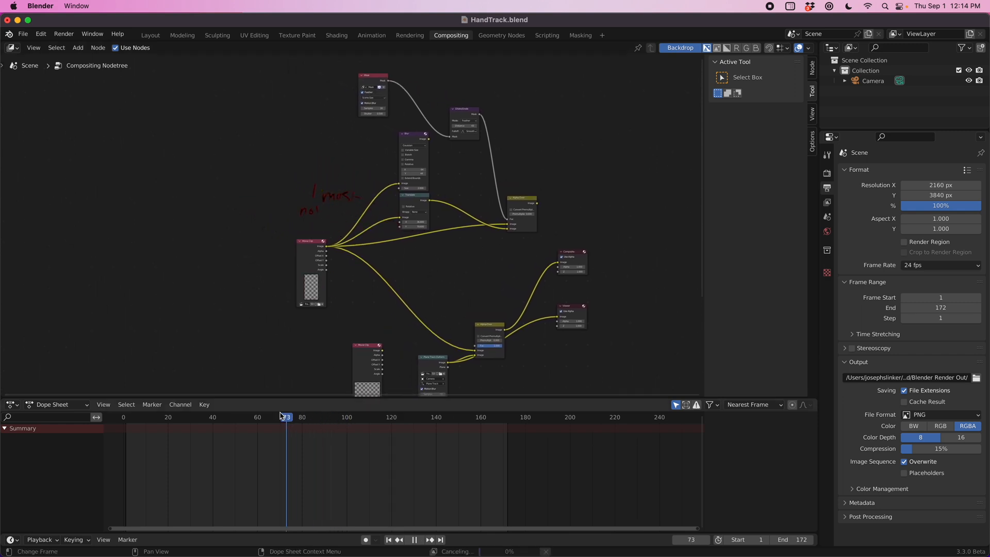
{"action": "left_click", "coordinate": [311, 418]}
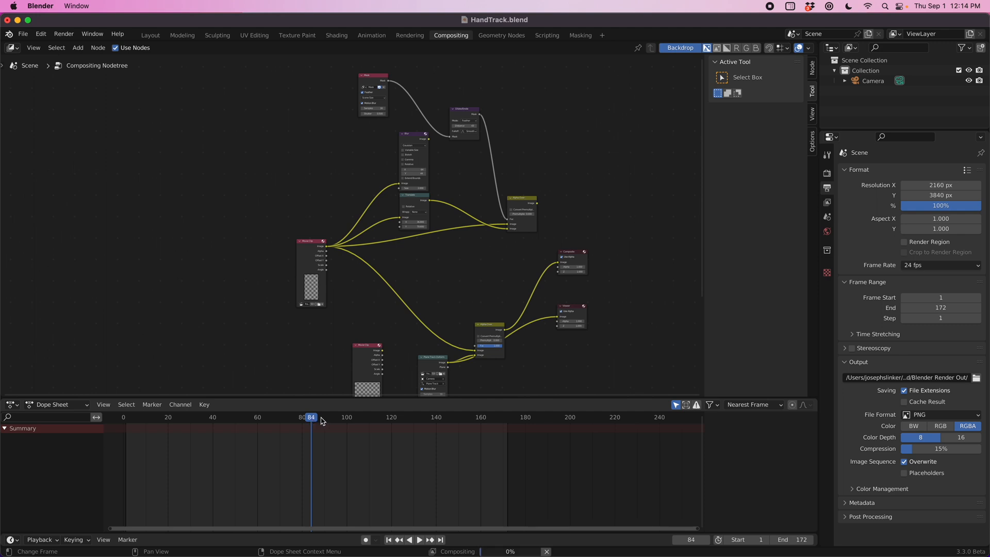
{"action": "left_click", "coordinate": [421, 541]}
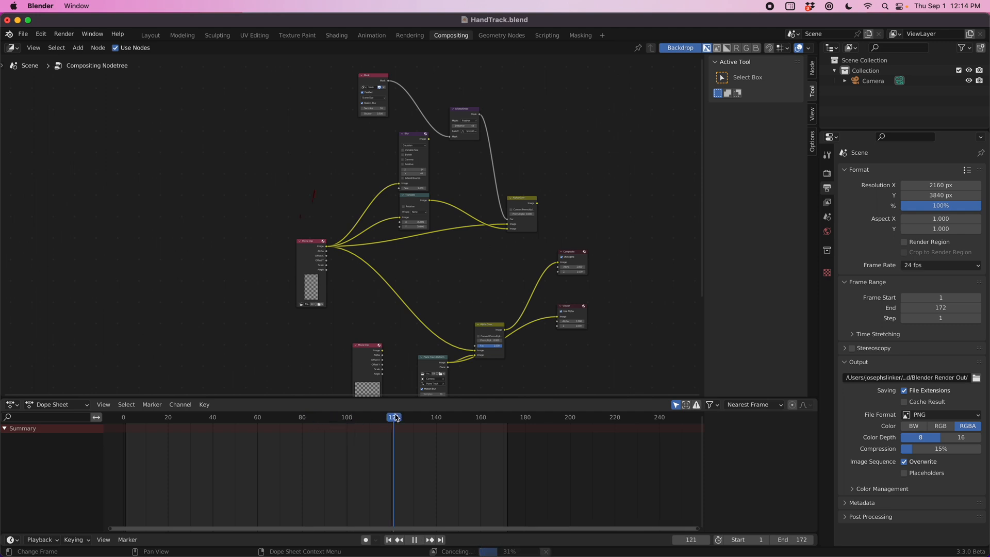
{"action": "left_click", "coordinate": [445, 416]}
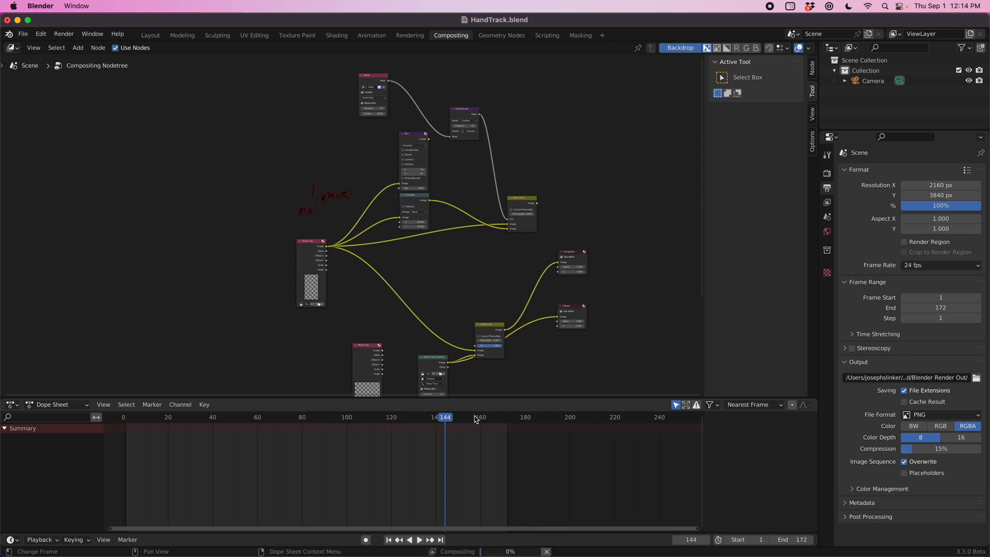
{"action": "left_click", "coordinate": [419, 541]}
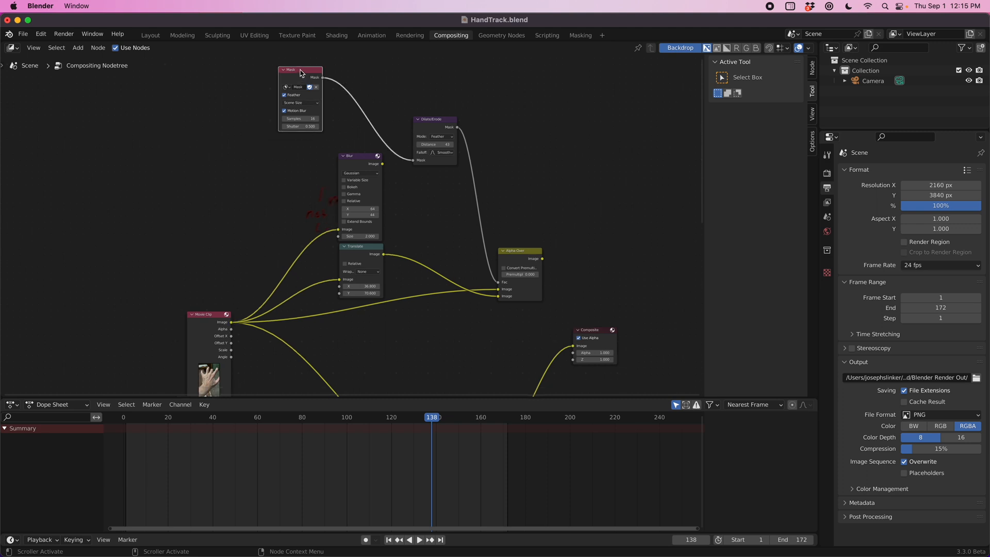
{"action": "mouse_move", "coordinate": [297, 86]}
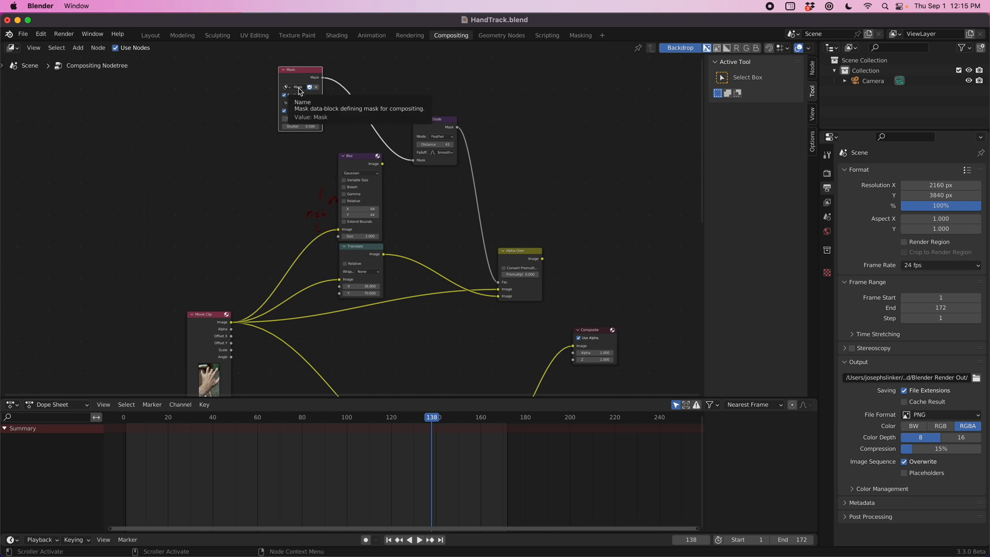
{"action": "mouse_move", "coordinate": [335, 105]}
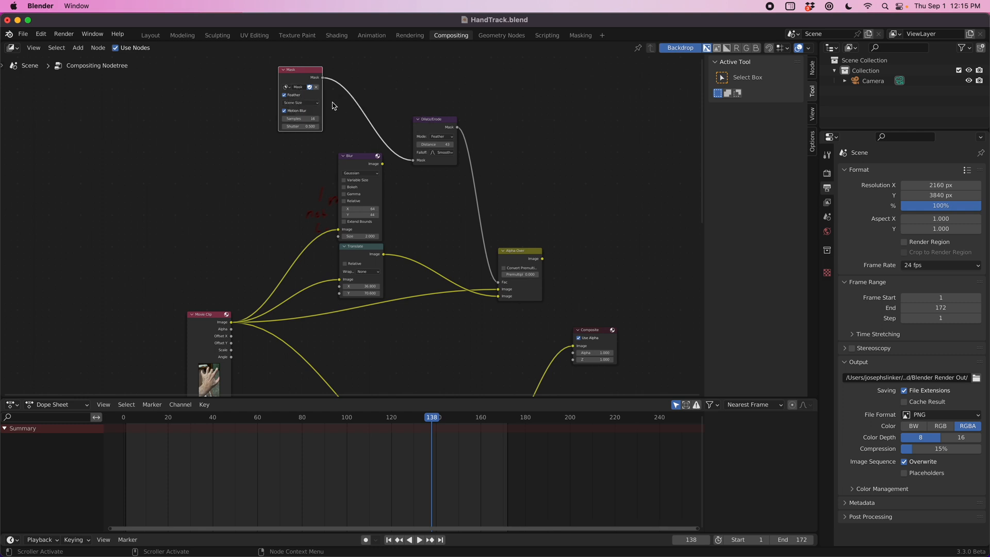
{"action": "mouse_move", "coordinate": [299, 102]}
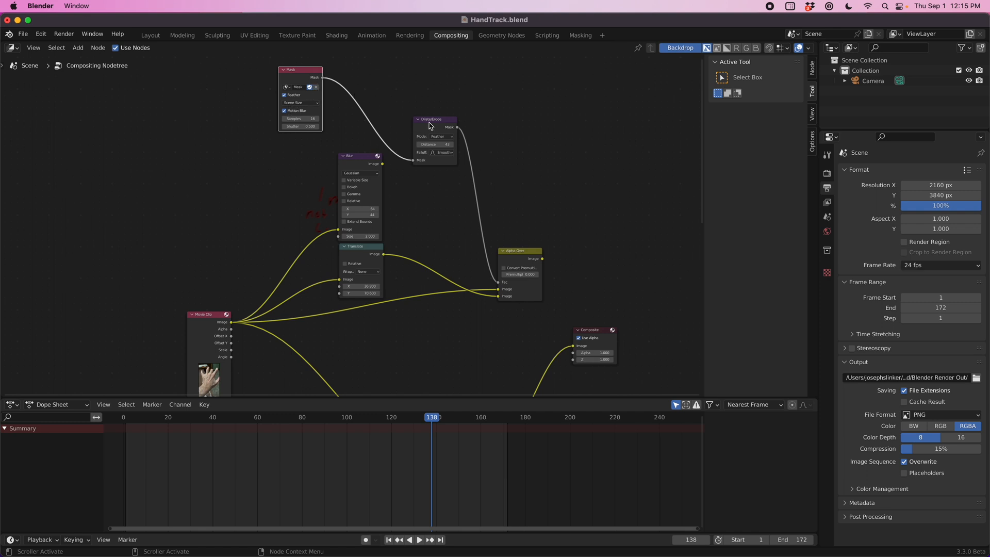
{"action": "mouse_move", "coordinate": [437, 125]}
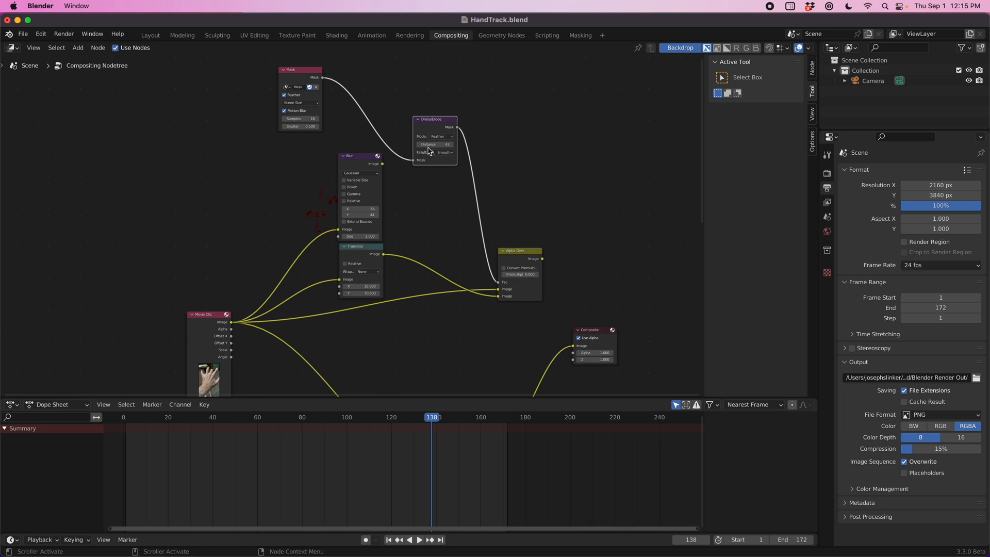
{"action": "mouse_move", "coordinate": [441, 136]}
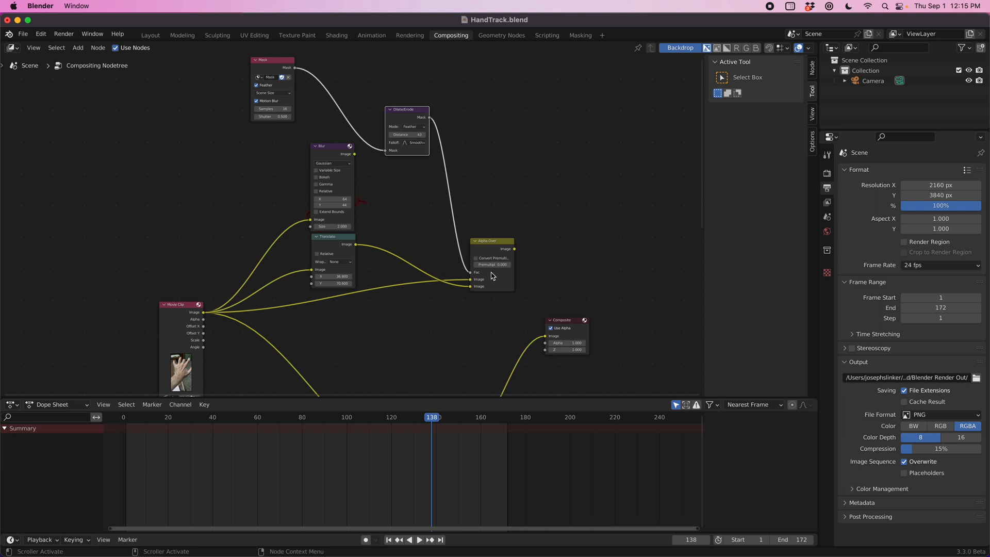
{"action": "mouse_move", "coordinate": [304, 262]}
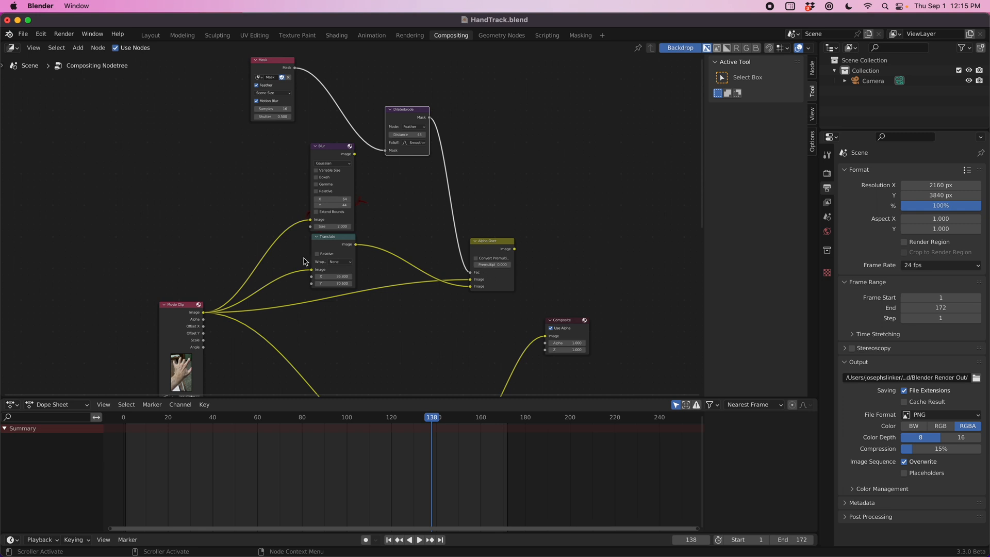
{"action": "mouse_move", "coordinate": [258, 283]}
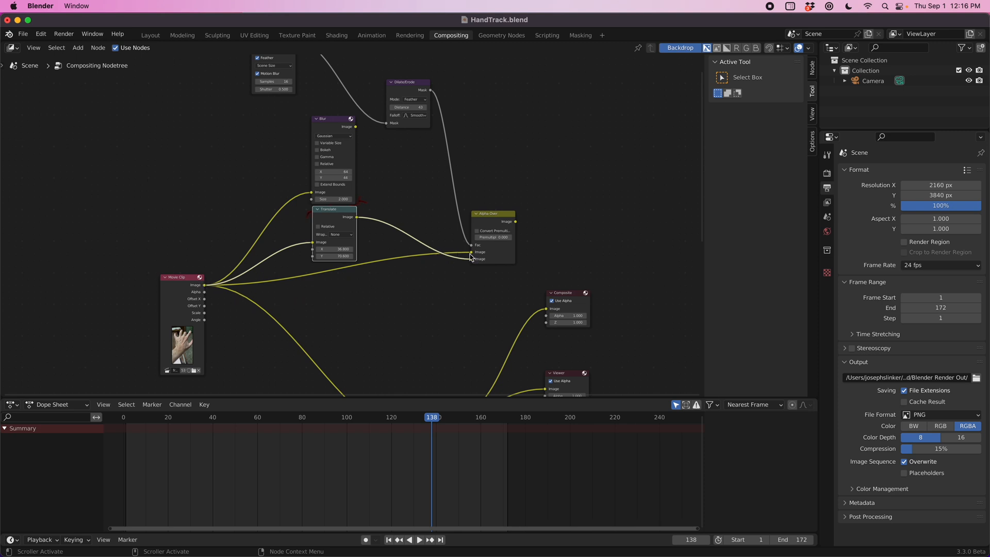
{"action": "left_click_drag", "start_coordinate": [332, 123], "coordinate": [310, 102]}
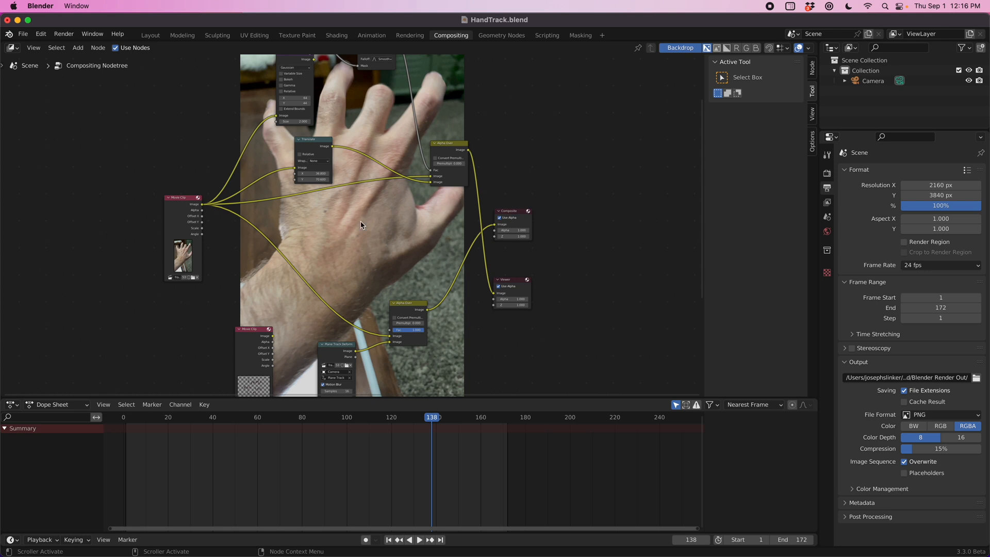
Step: Select the Composite node so its output shows as the backdrop behind the nodes
{"action": "left_click", "coordinate": [454, 417]}
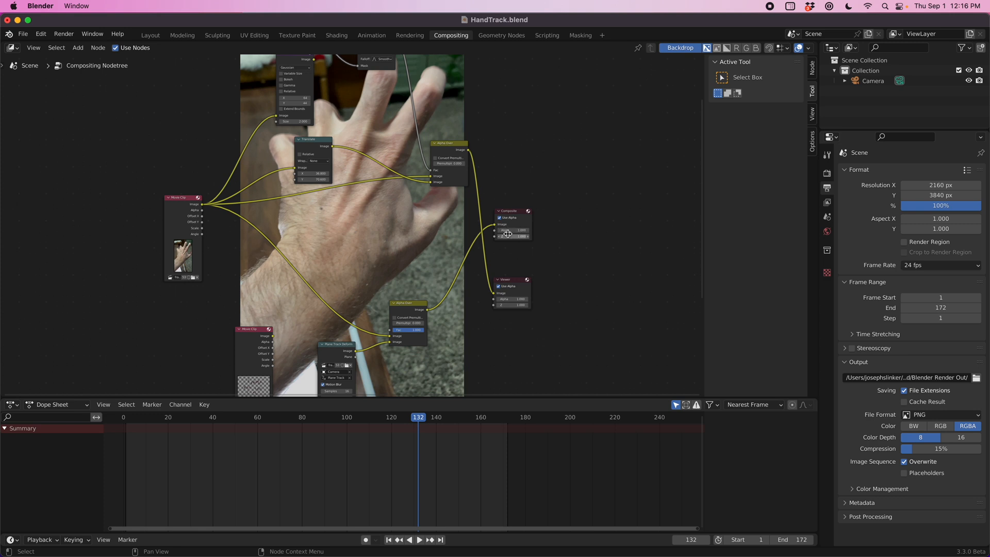
{"action": "mouse_move", "coordinate": [505, 233]}
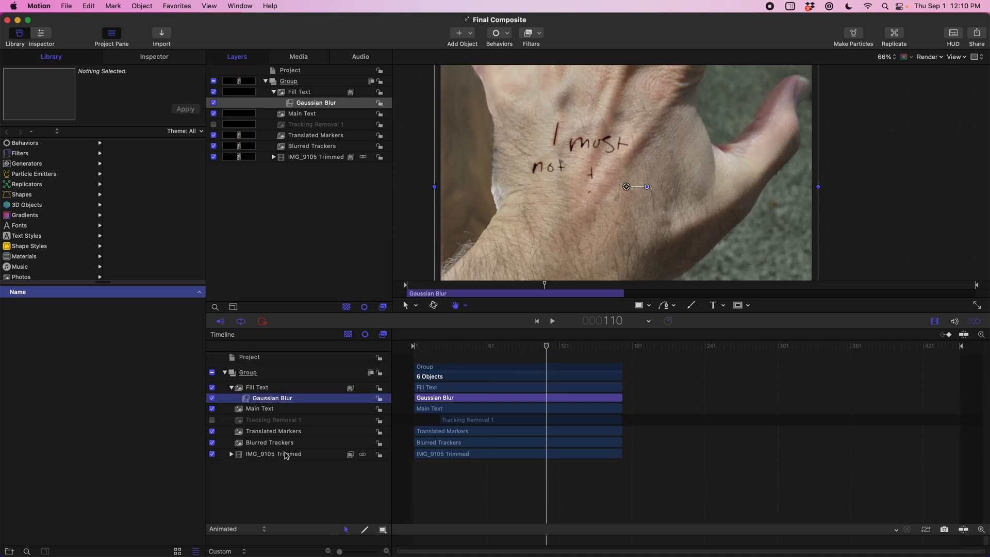
Step: Select the IMG_9105 Trimmed hand footage layer in the Final Composite timeline
{"action": "left_click", "coordinate": [274, 454]}
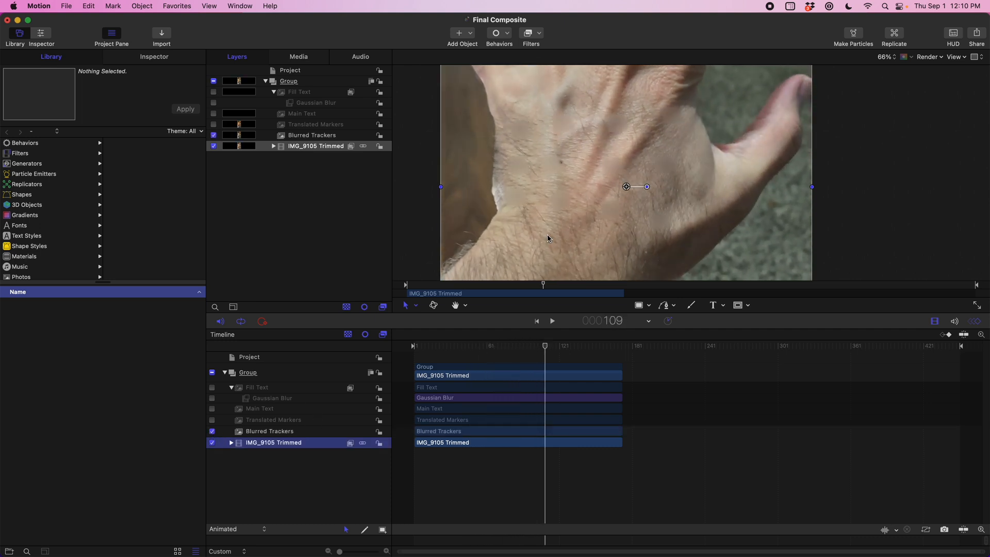
{"action": "mouse_move", "coordinate": [482, 355]}
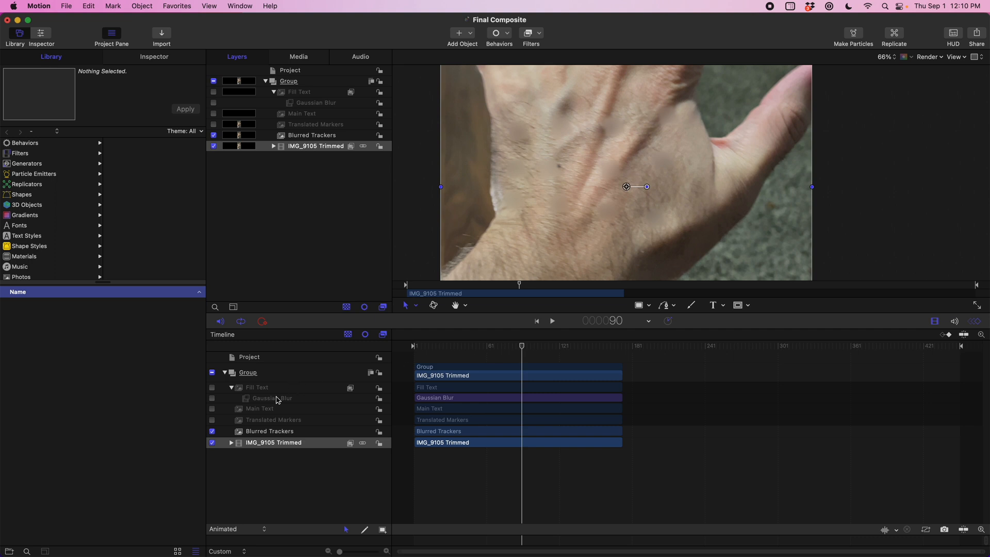
Step: Show and select Translated Markers over the hand footage, then turn off Blurred Trackers
{"action": "left_click", "coordinate": [212, 420]}
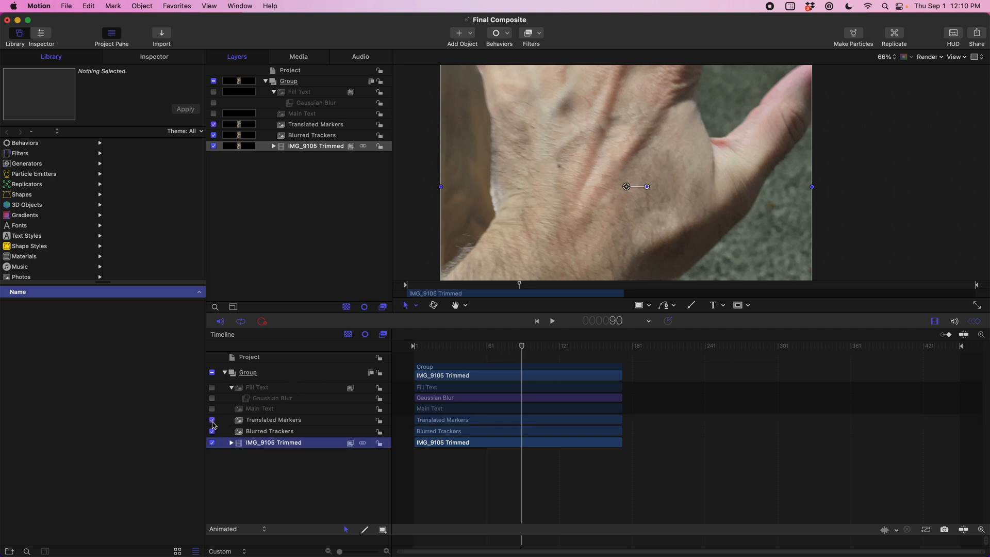
{"action": "left_click", "coordinate": [274, 420]}
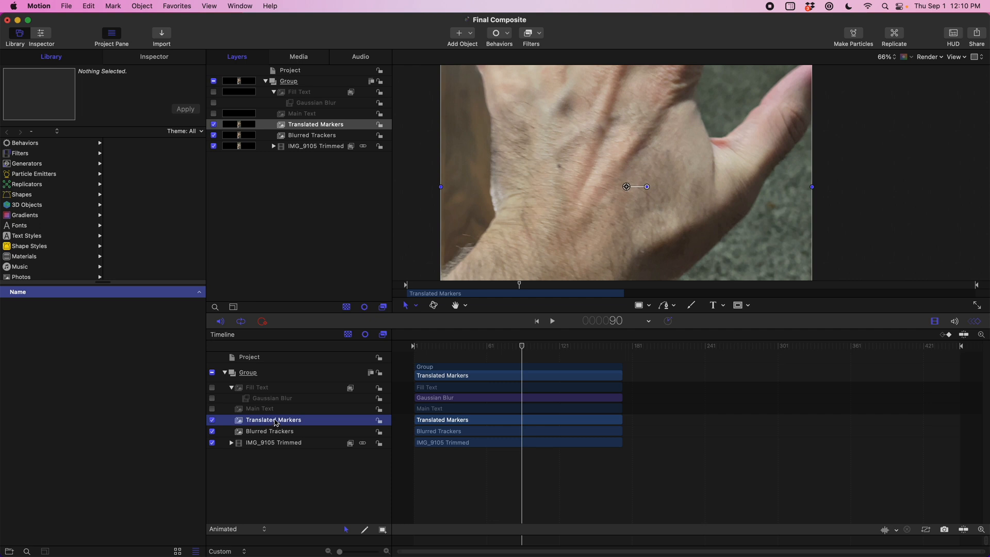
{"action": "mouse_move", "coordinate": [266, 436]}
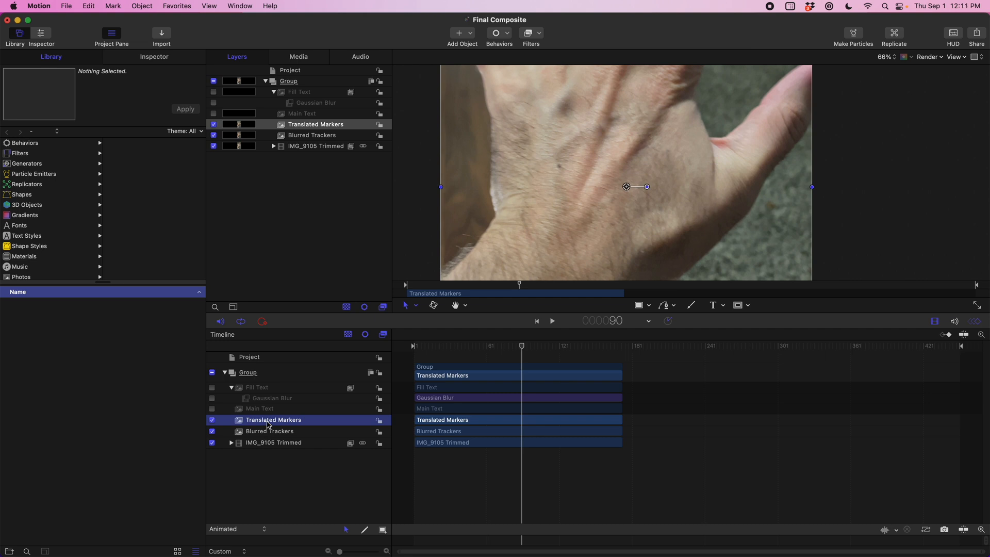
{"action": "mouse_move", "coordinate": [510, 347]}
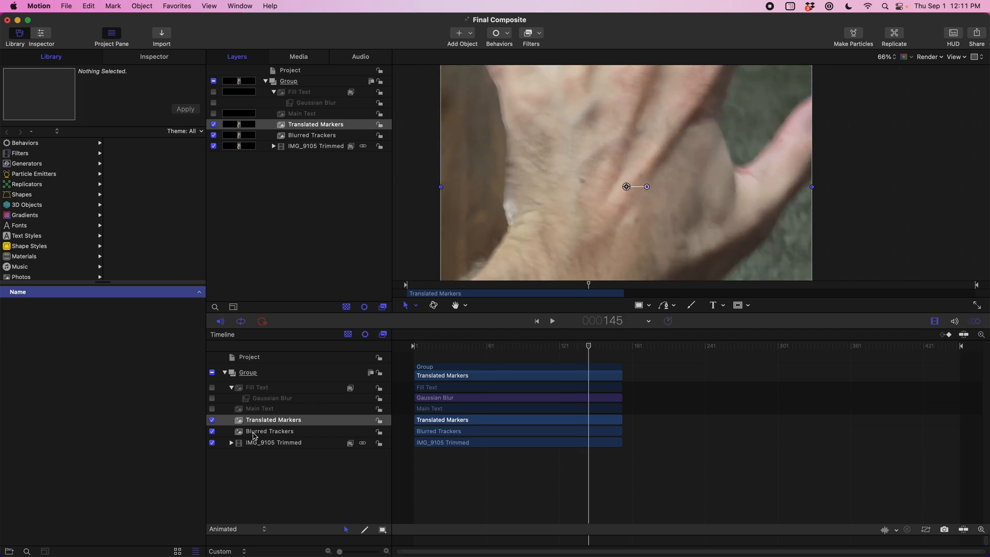
{"action": "left_click", "coordinate": [260, 408]}
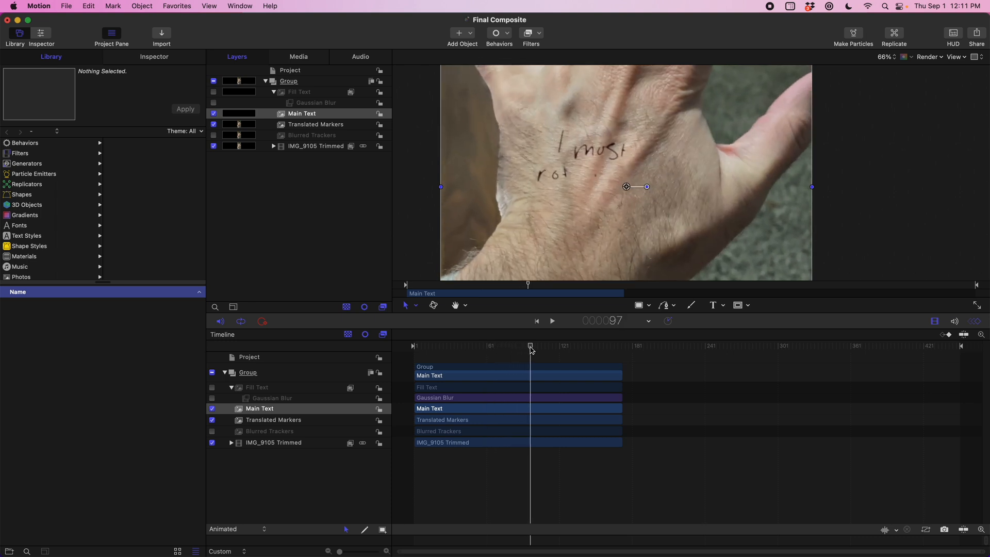
{"action": "mouse_move", "coordinate": [528, 350]}
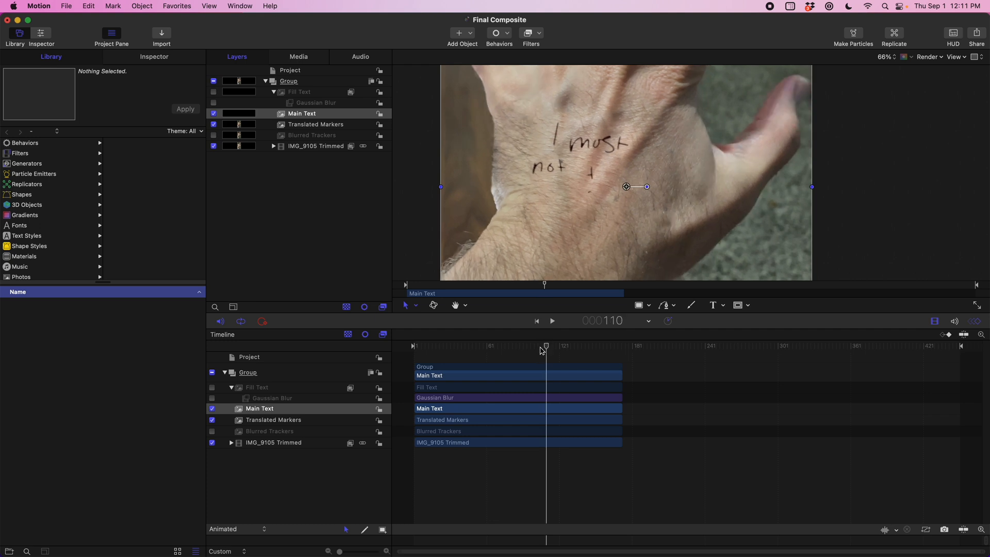
{"action": "mouse_move", "coordinate": [536, 352]}
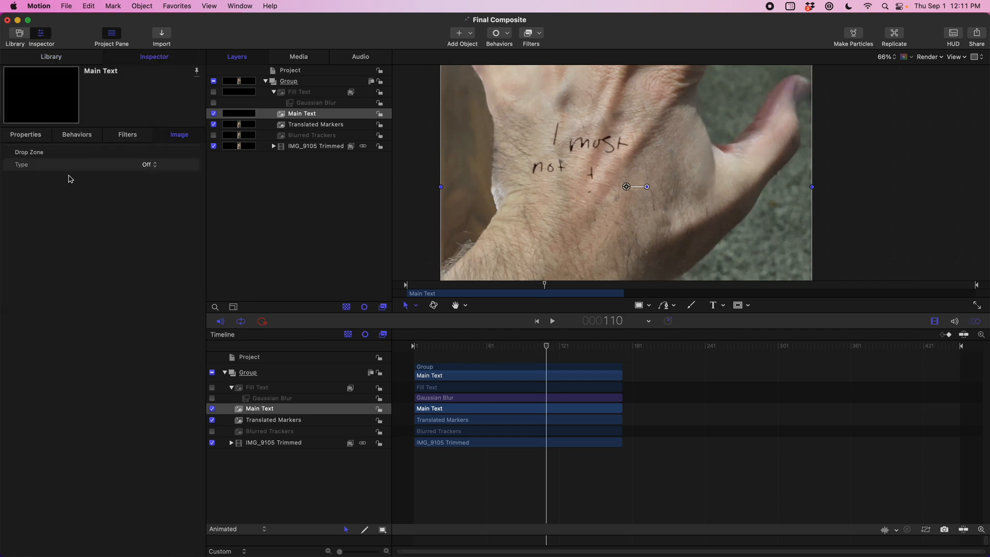
Step: Show Main Text's Properties in the Inspector, revealing Blend Mode: Multiply
{"action": "left_click", "coordinate": [24, 134]}
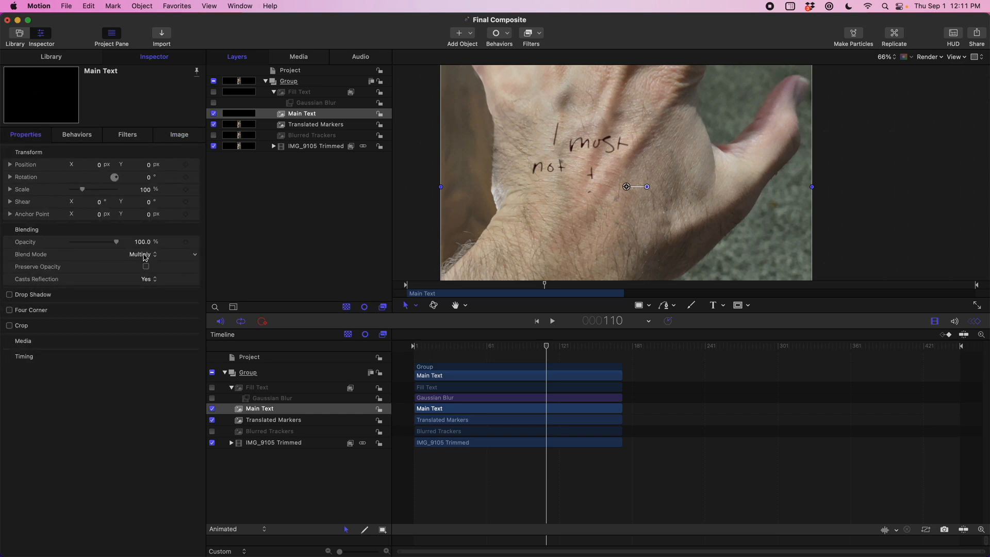
{"action": "mouse_move", "coordinate": [534, 175]}
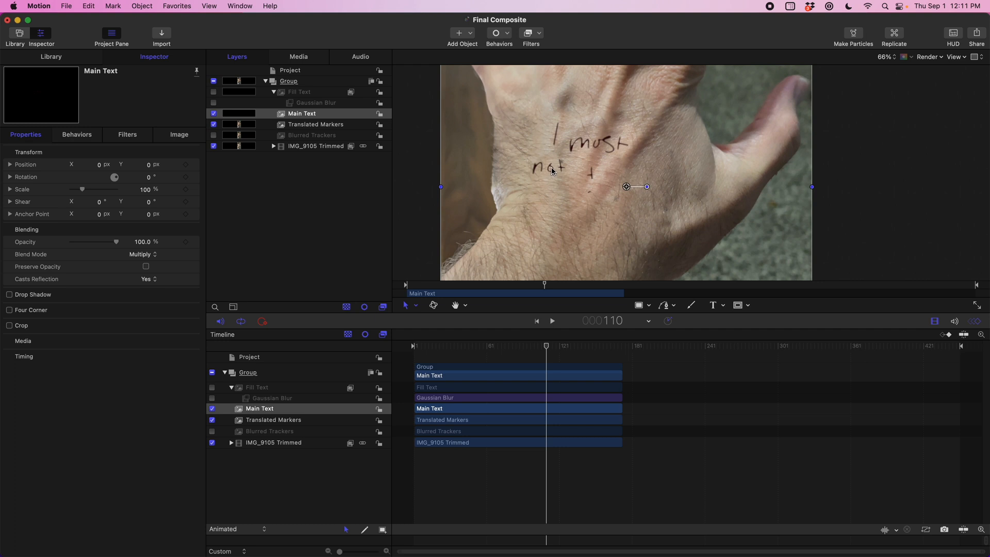
{"action": "mouse_move", "coordinate": [603, 159]}
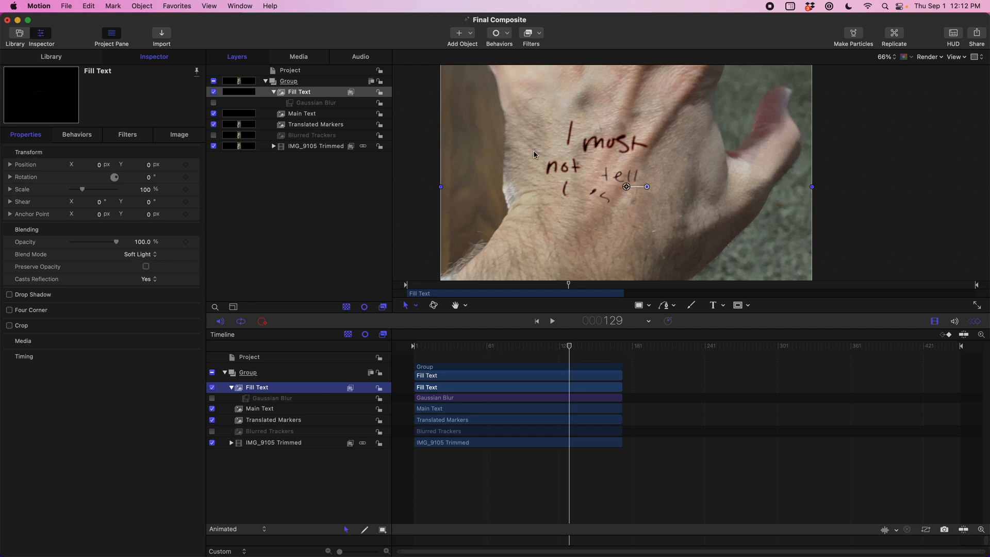
{"action": "mouse_move", "coordinate": [598, 143]}
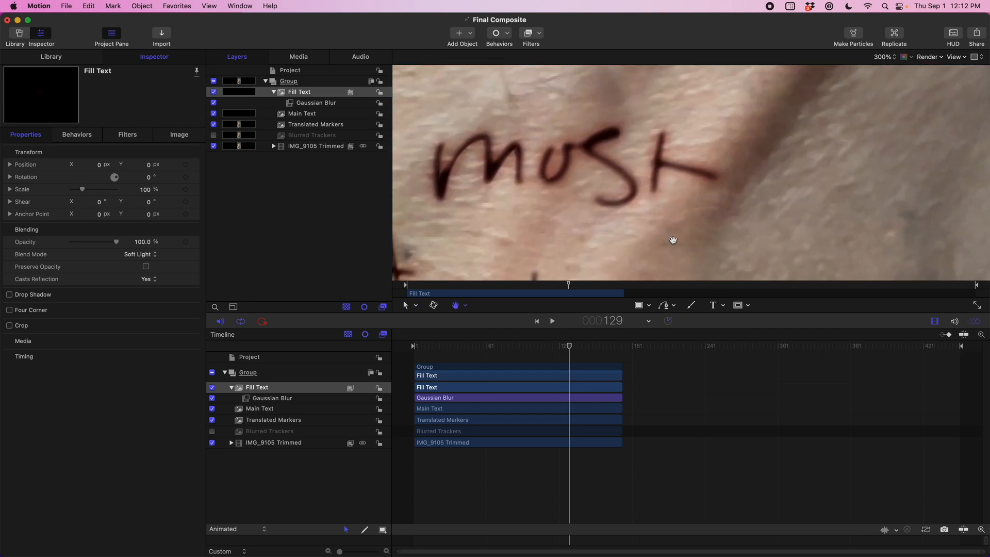
{"action": "mouse_move", "coordinate": [549, 148]}
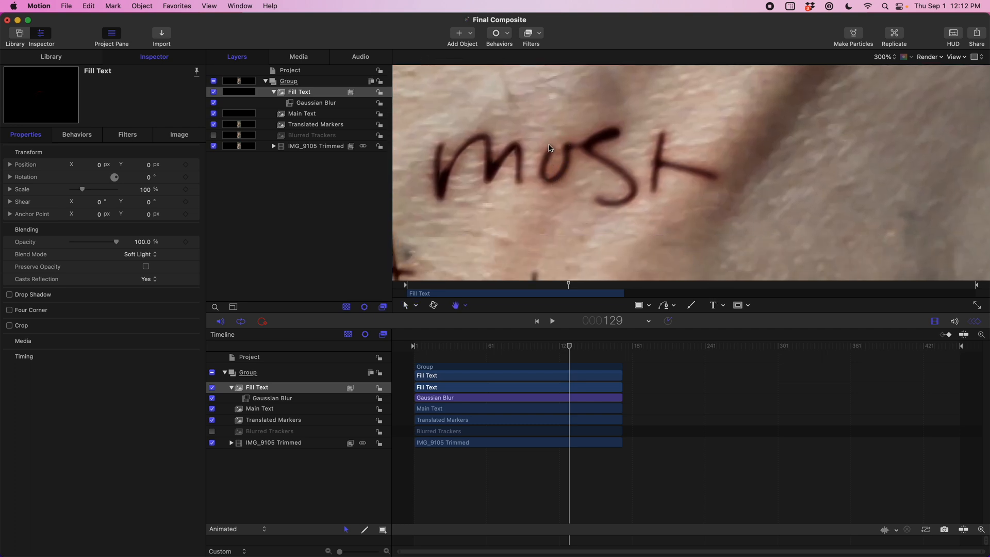